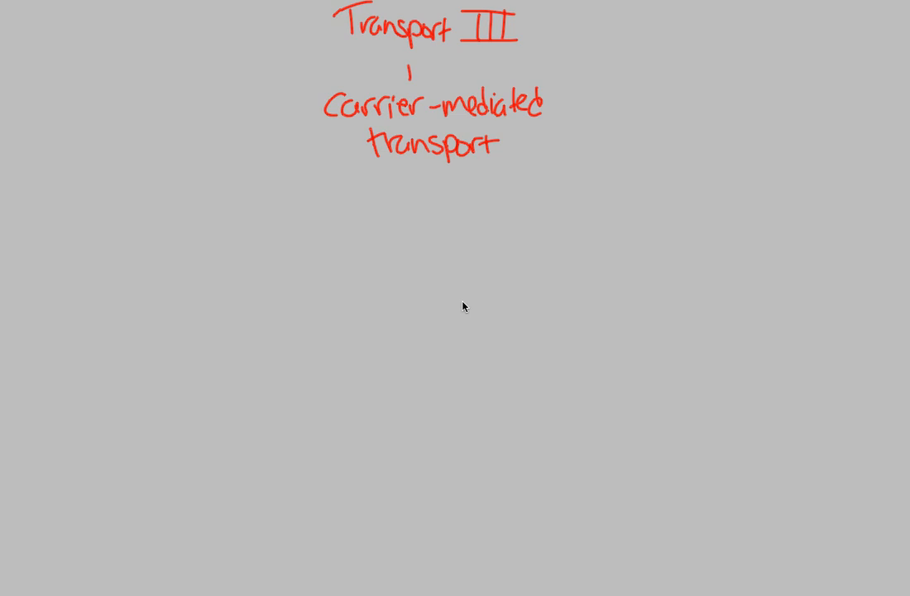
mouse_move(367, 51)
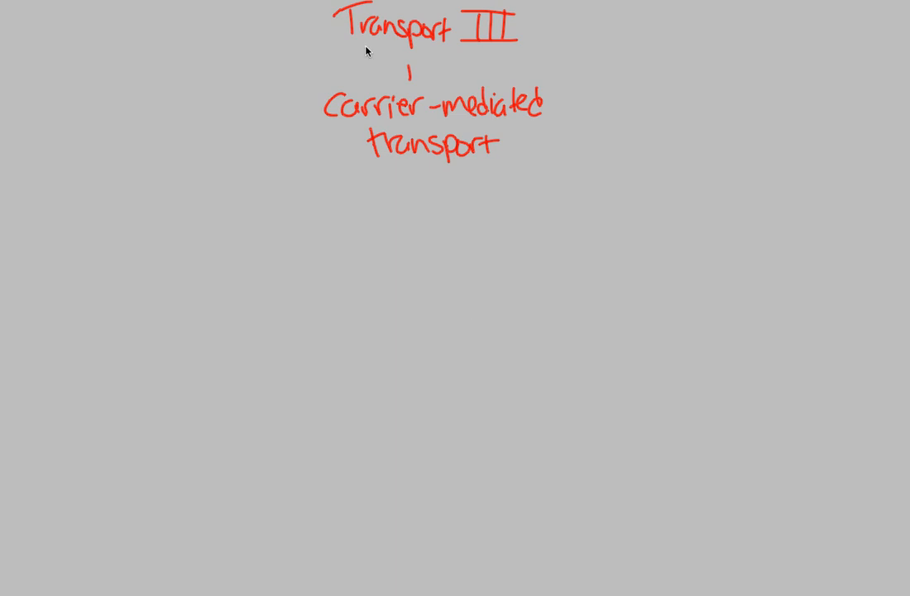
mouse_move(417, 201)
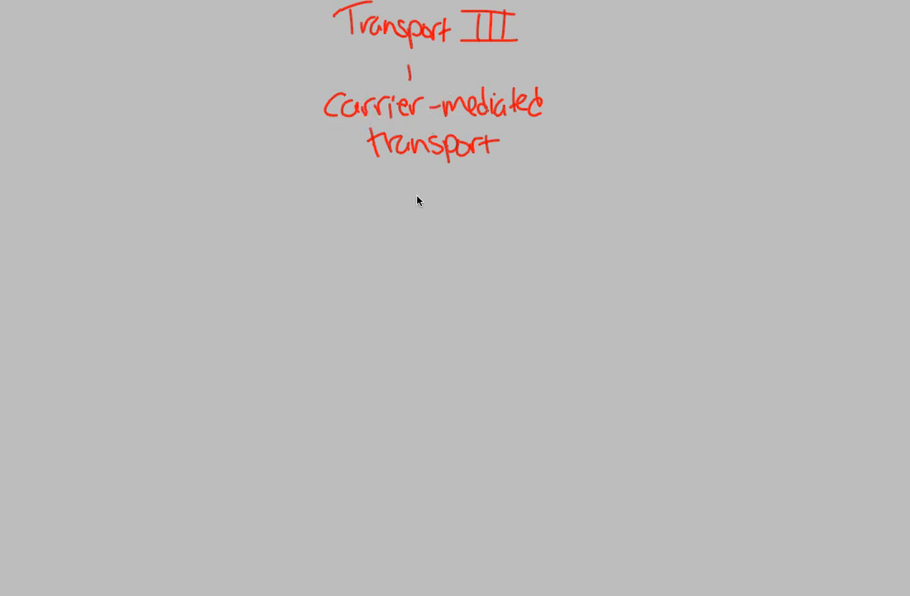
mouse_move(433, 135)
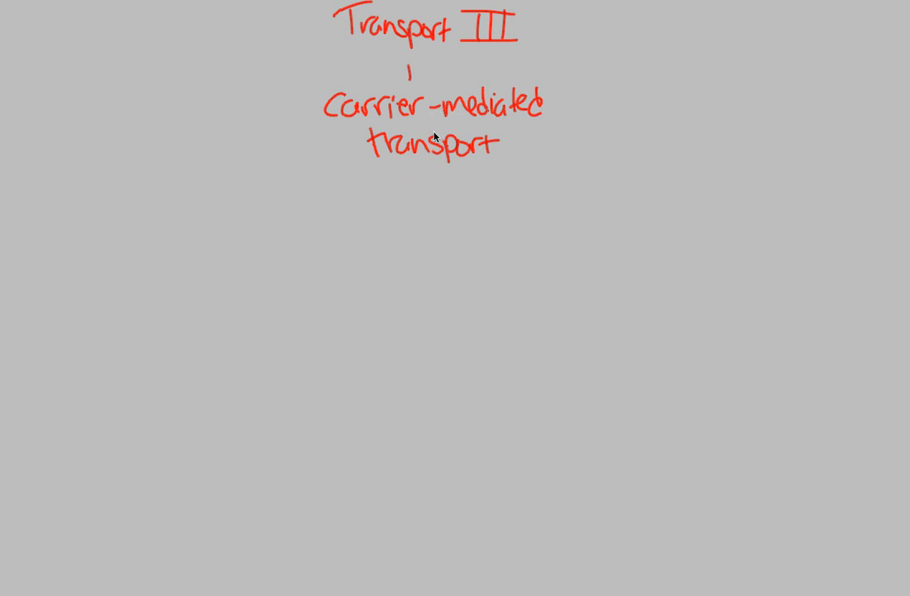
mouse_move(424, 124)
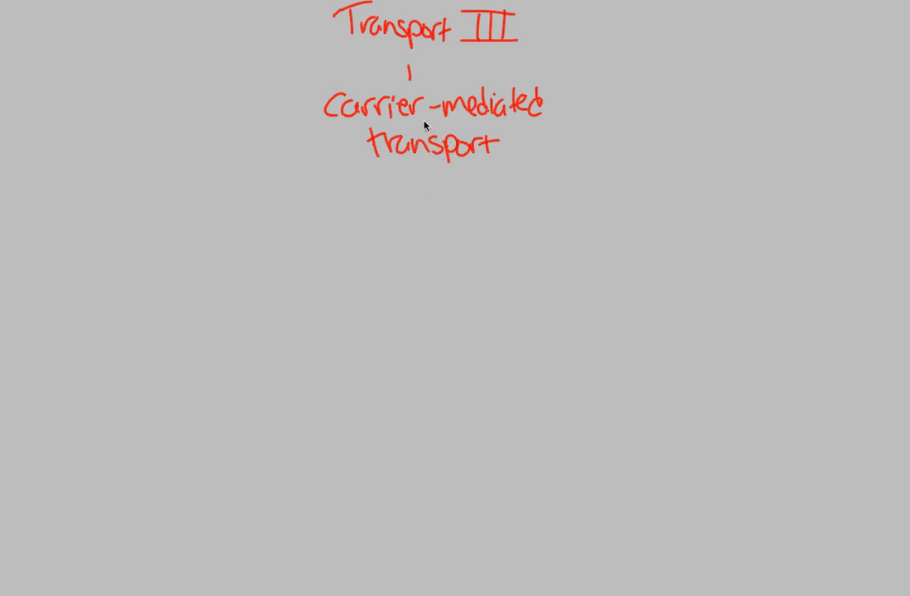
mouse_move(470, 146)
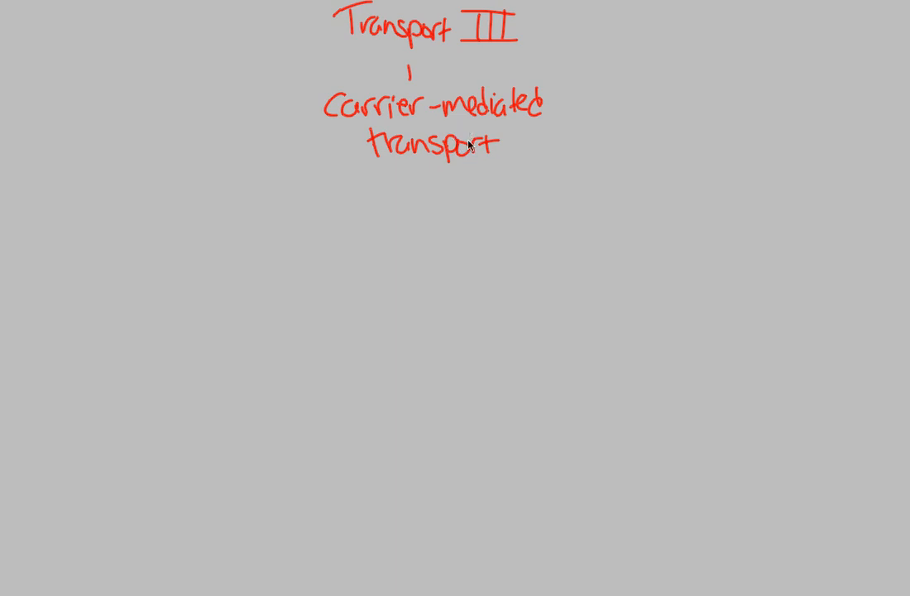
mouse_move(462, 139)
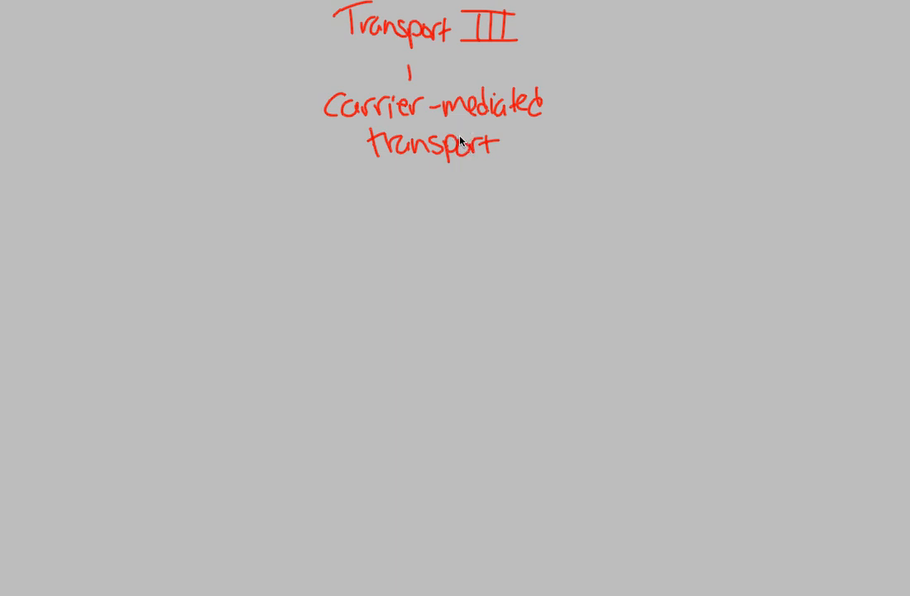
mouse_move(529, 106)
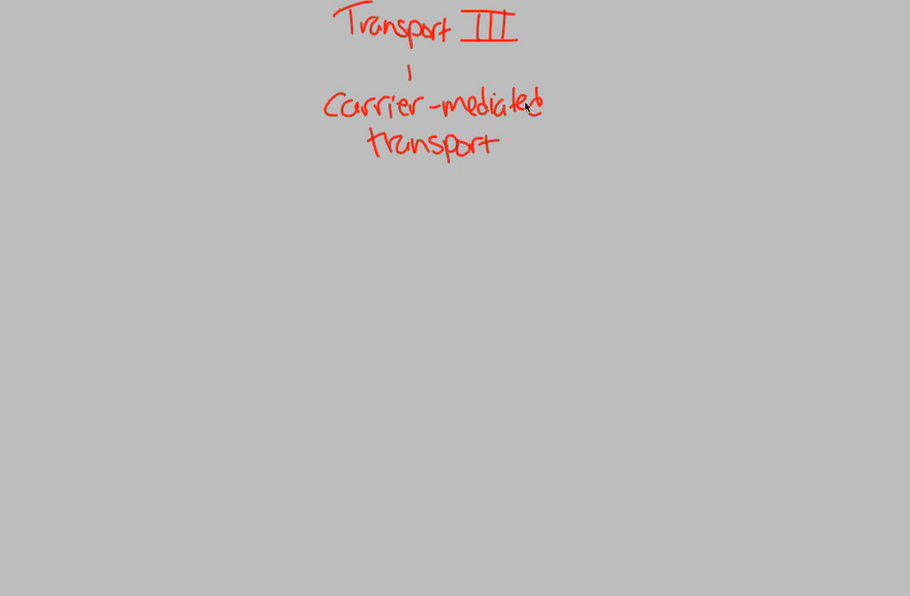
mouse_move(465, 157)
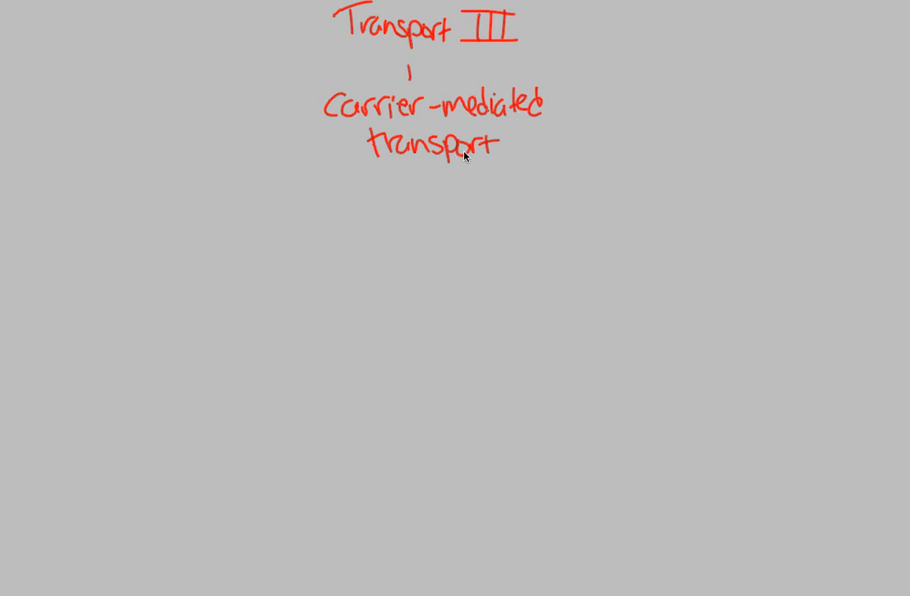
mouse_move(438, 109)
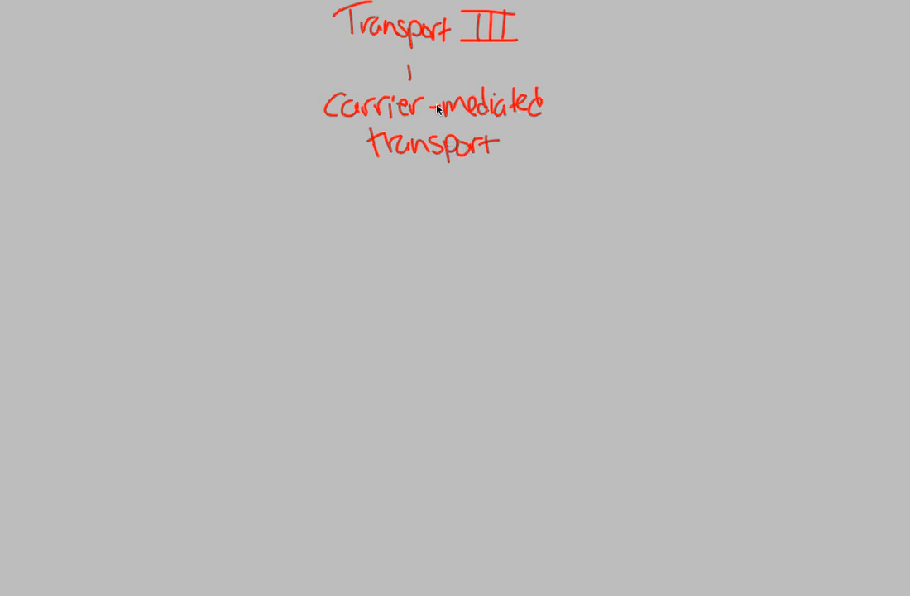
mouse_move(429, 171)
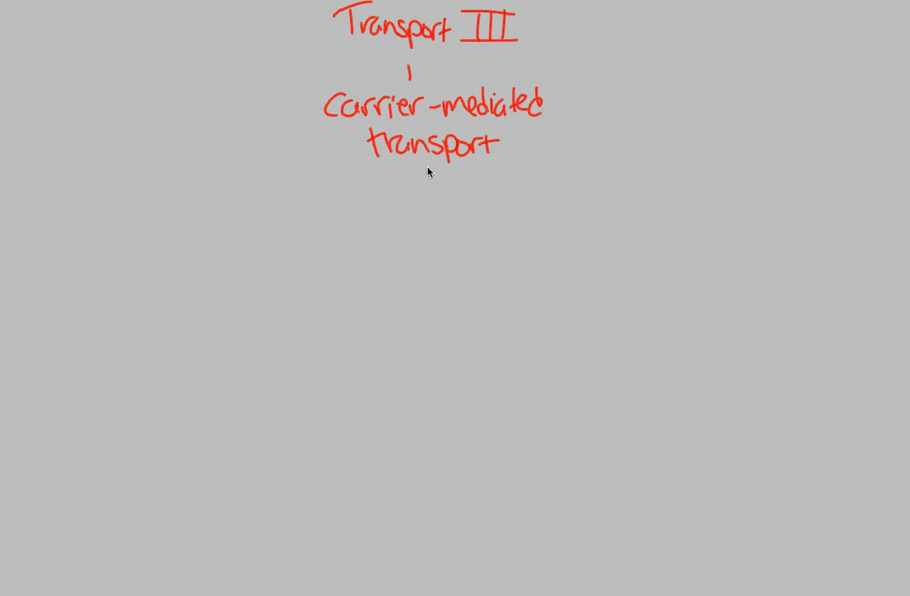
mouse_move(414, 180)
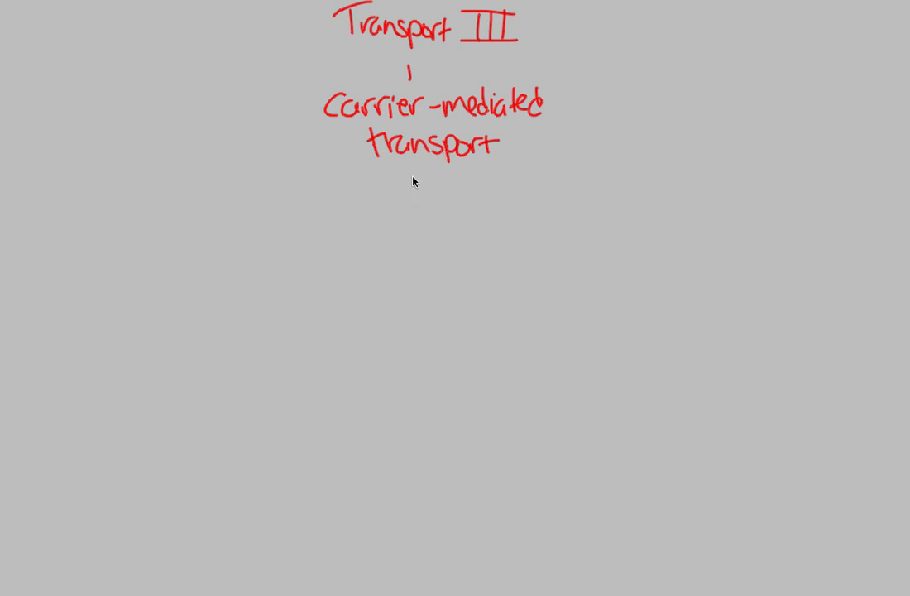
Draw a connector under 'transport' and handwrite 'carrier-mediated AT (at)' in red pen beneath it
left_click_drag(408, 169, 408, 190)
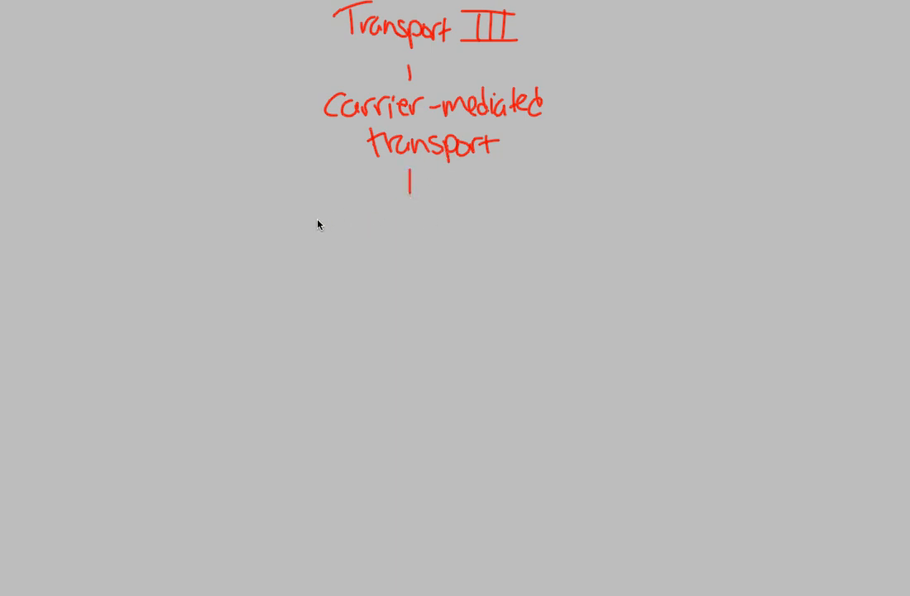
left_click_drag(298, 219, 364, 219)
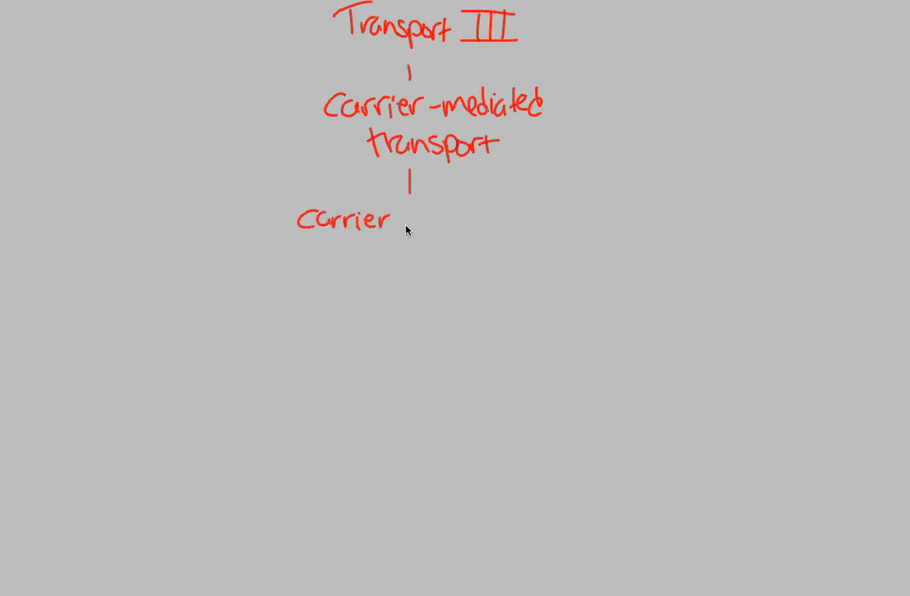
left_click_drag(398, 219, 463, 218)
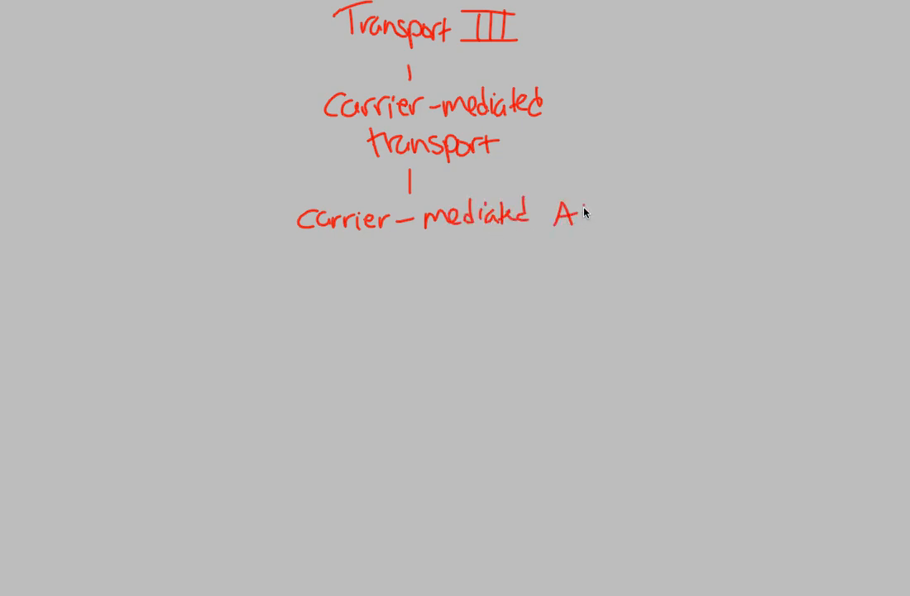
type("T")
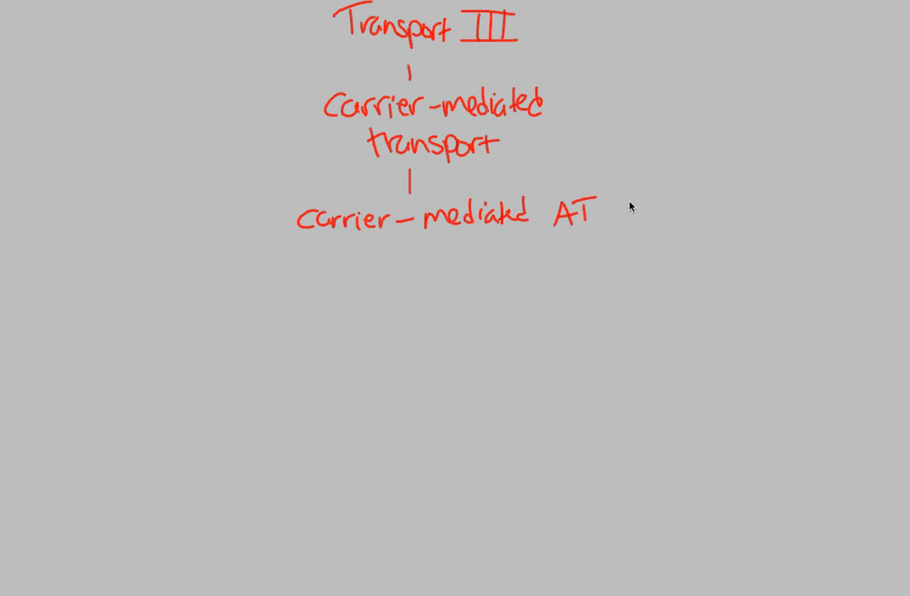
mouse_move(460, 230)
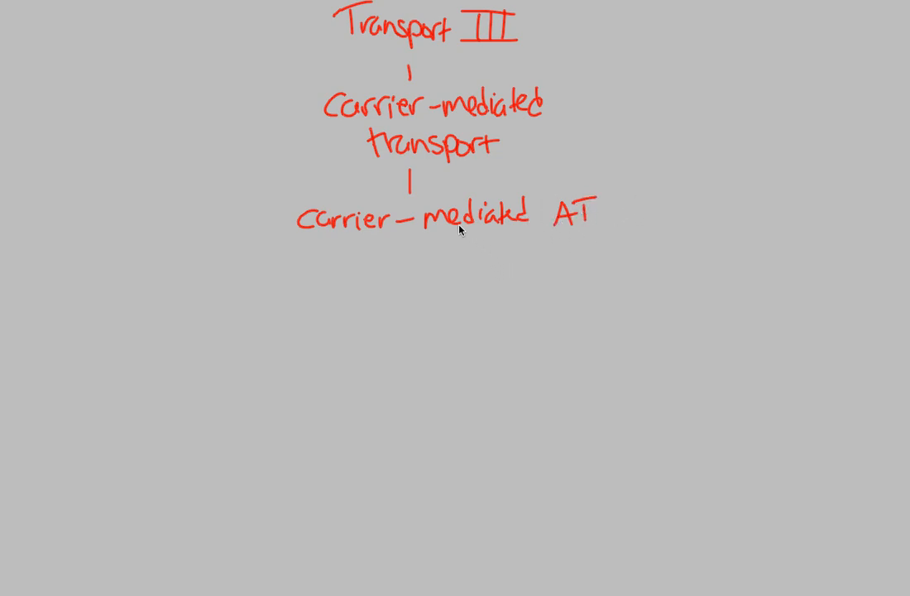
left_click_drag(626, 202, 628, 232)
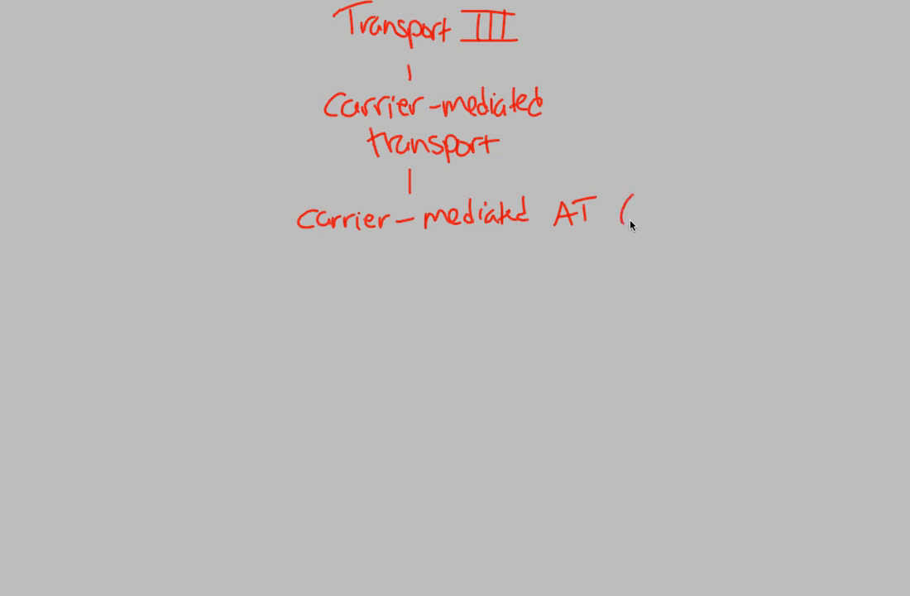
left_click_drag(616, 215, 675, 219)
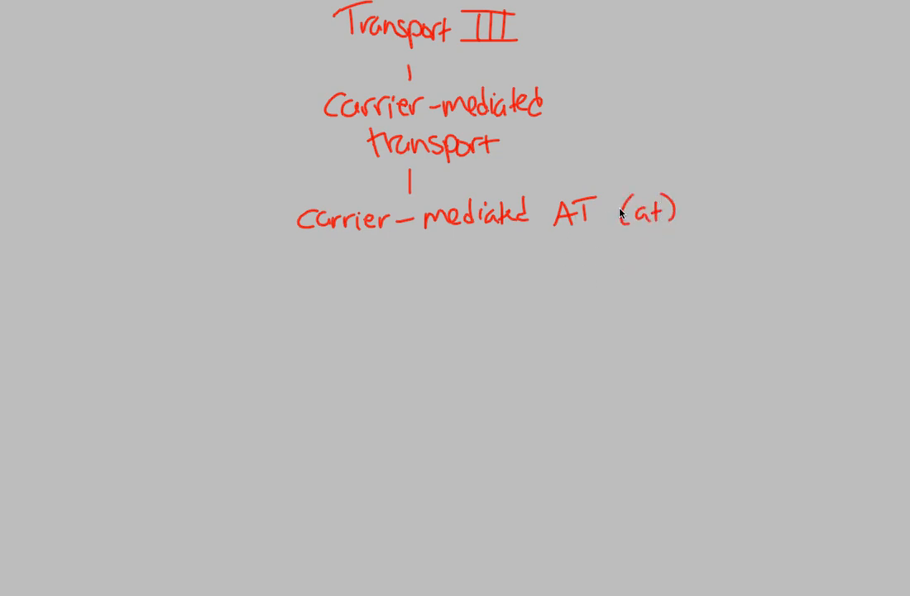
mouse_move(484, 252)
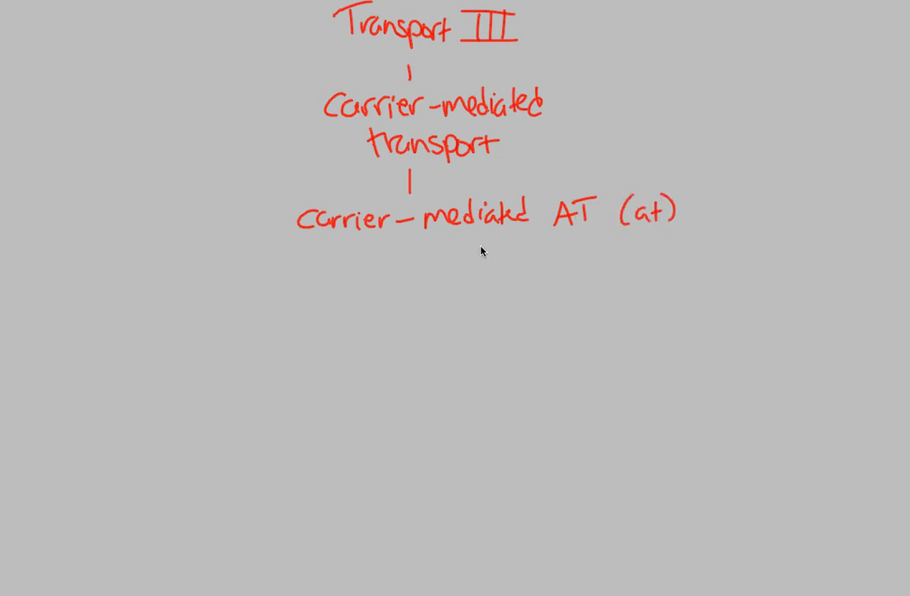
mouse_move(500, 195)
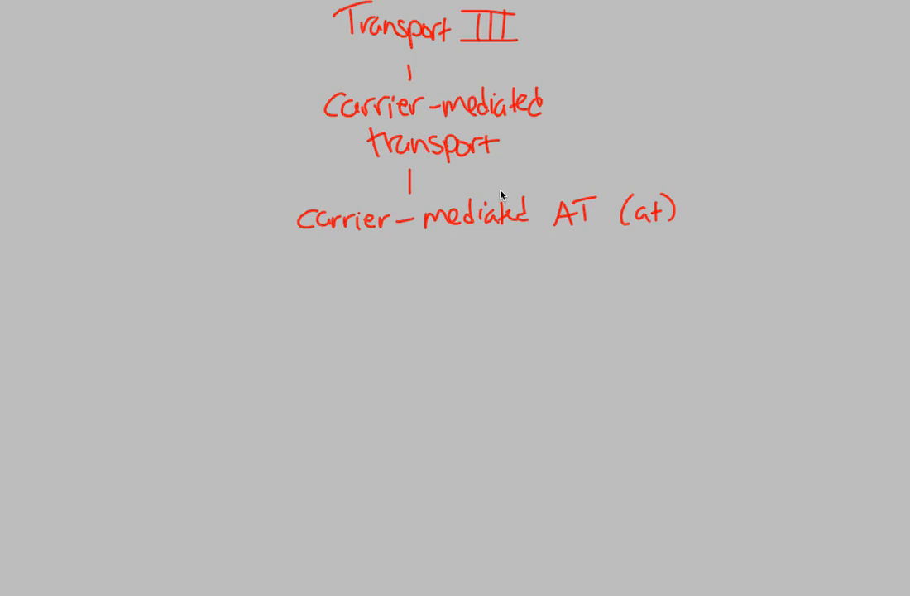
mouse_move(285, 245)
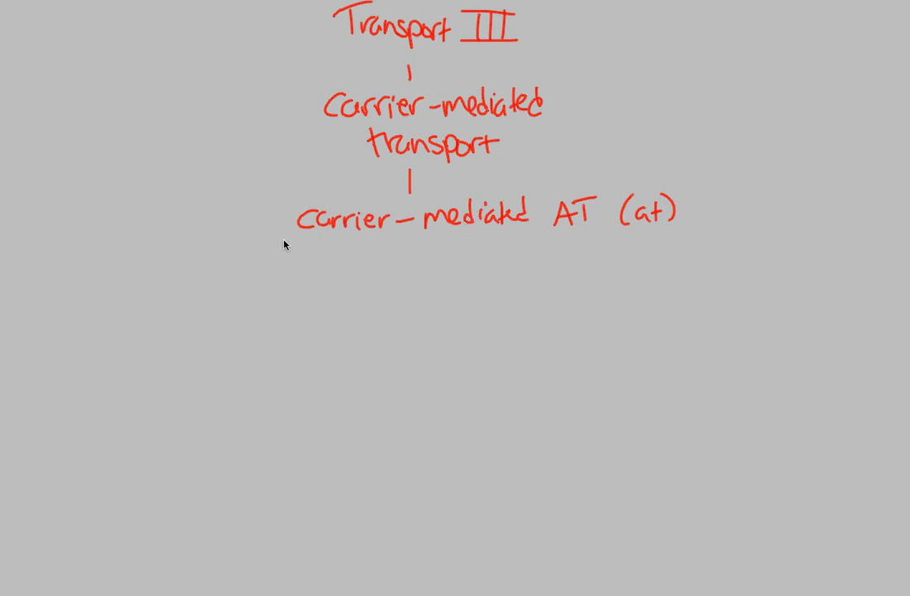
Branch down-left from the AT node and handwrite 'Cell E from ATP is needed'
left_click_drag(284, 240, 217, 273)
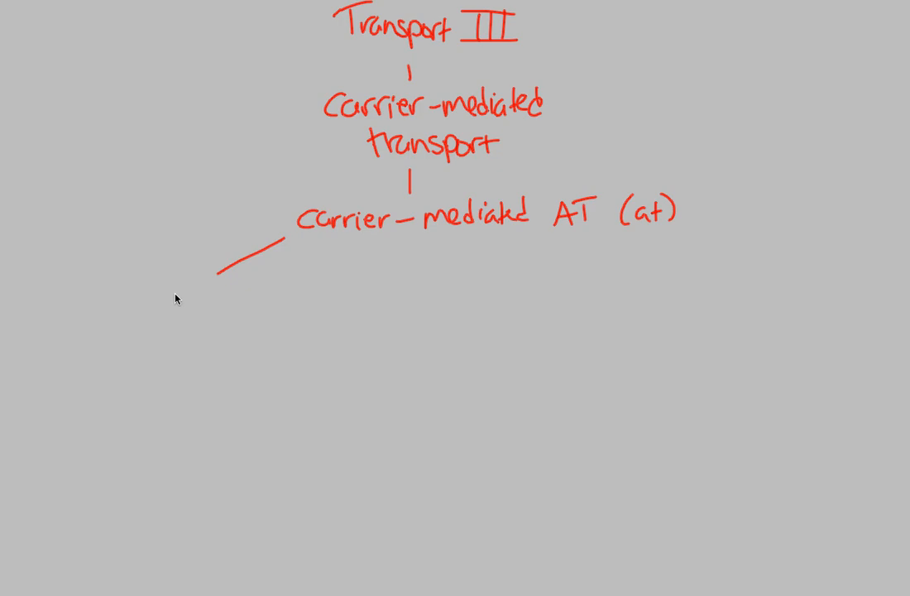
mouse_move(172, 284)
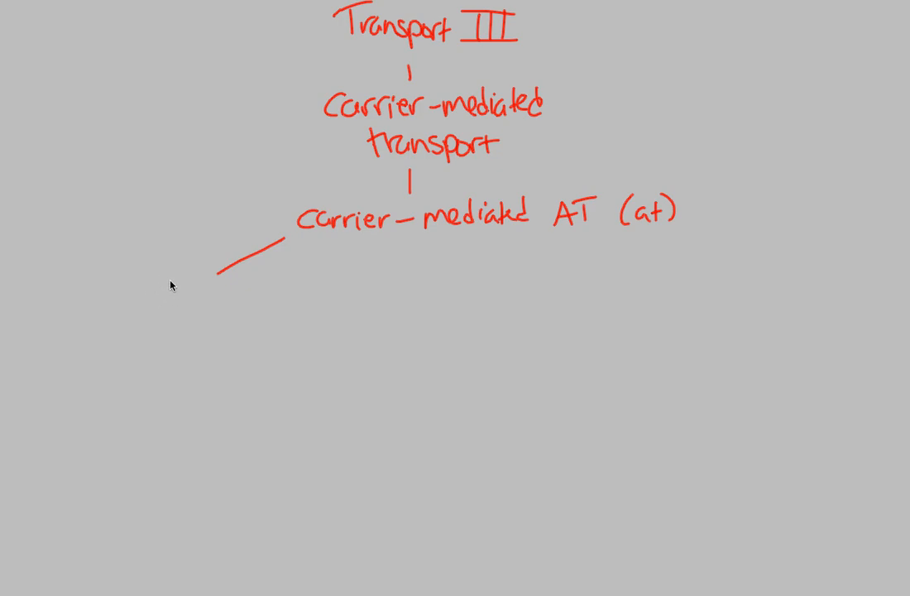
left_click_drag(174, 285, 232, 290)
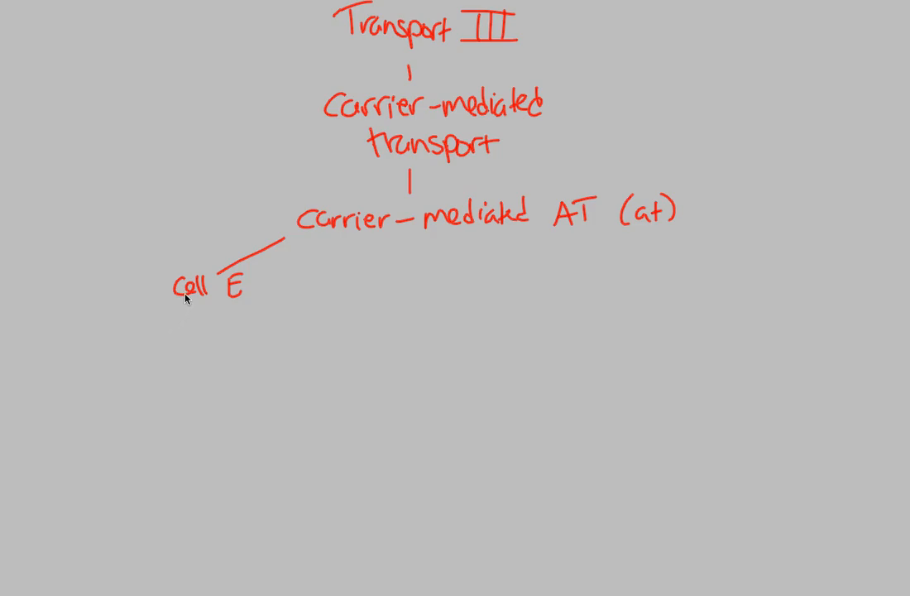
mouse_move(174, 334)
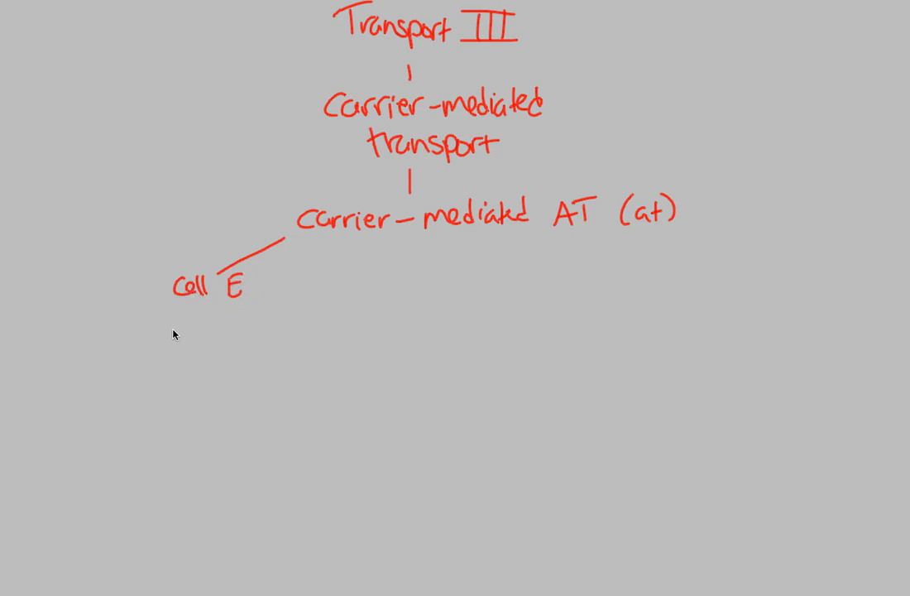
left_click_drag(169, 318, 232, 317)
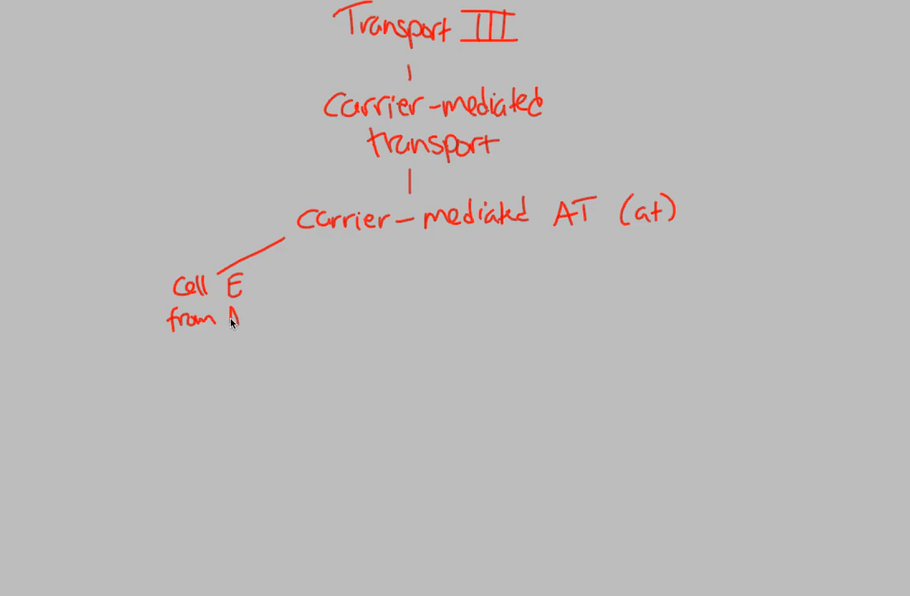
type("ATP")
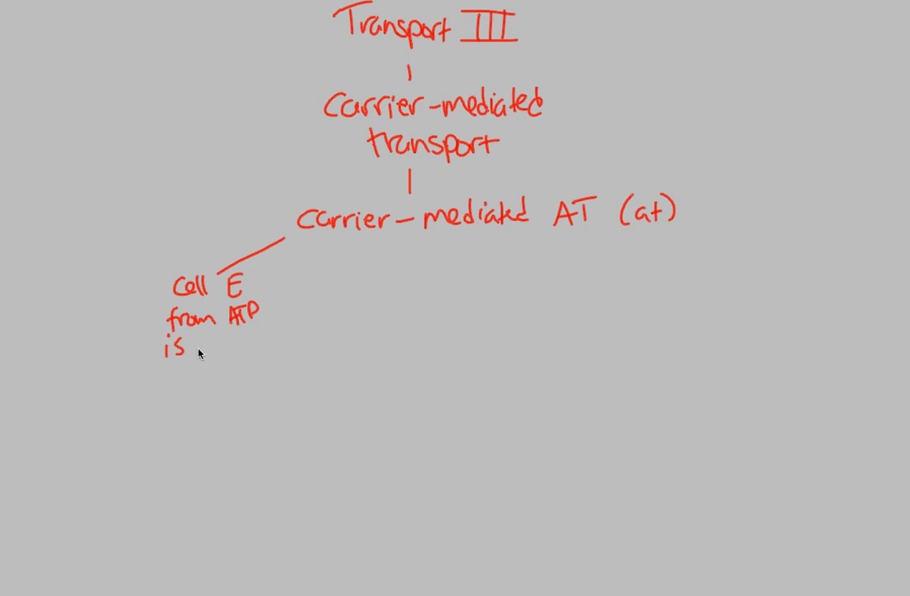
mouse_move(223, 340)
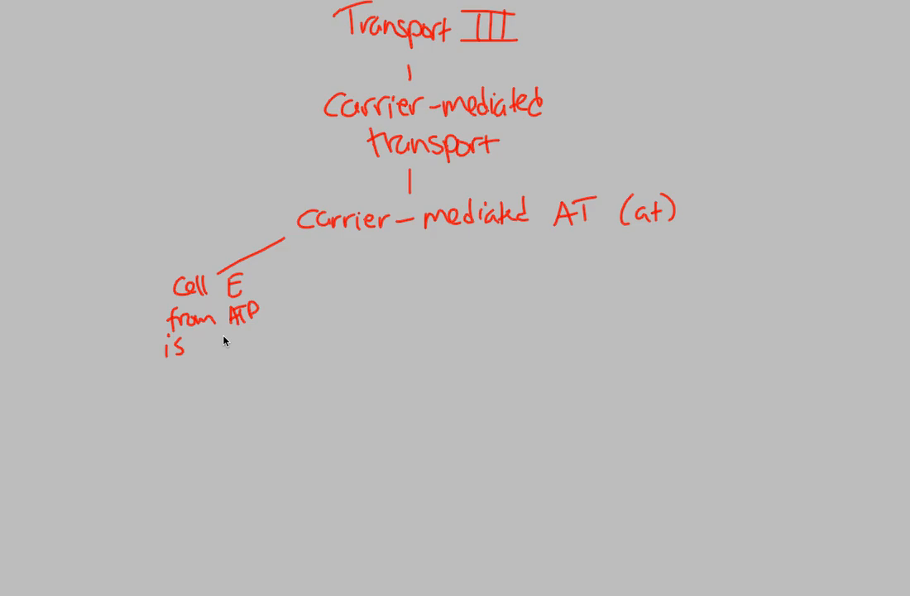
mouse_move(202, 349)
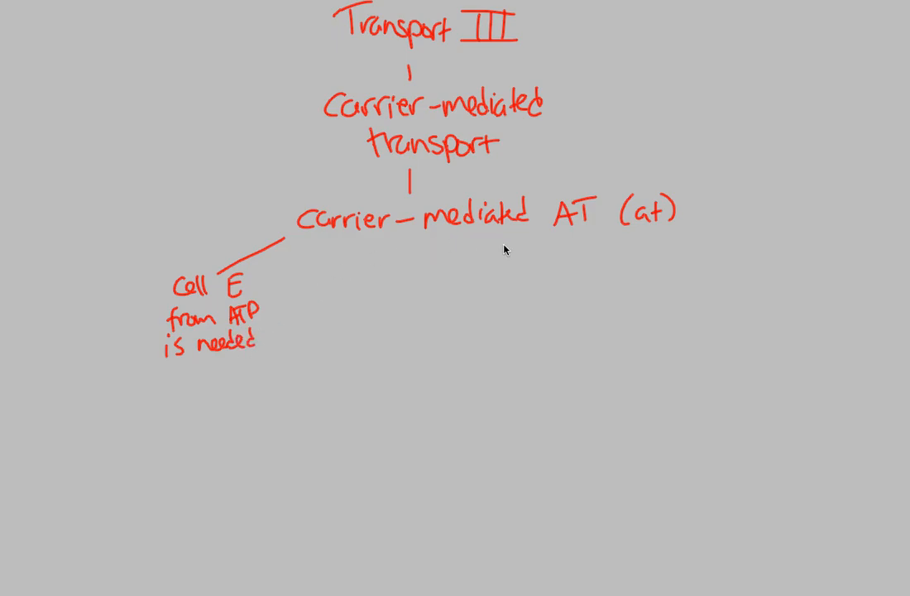
mouse_move(470, 233)
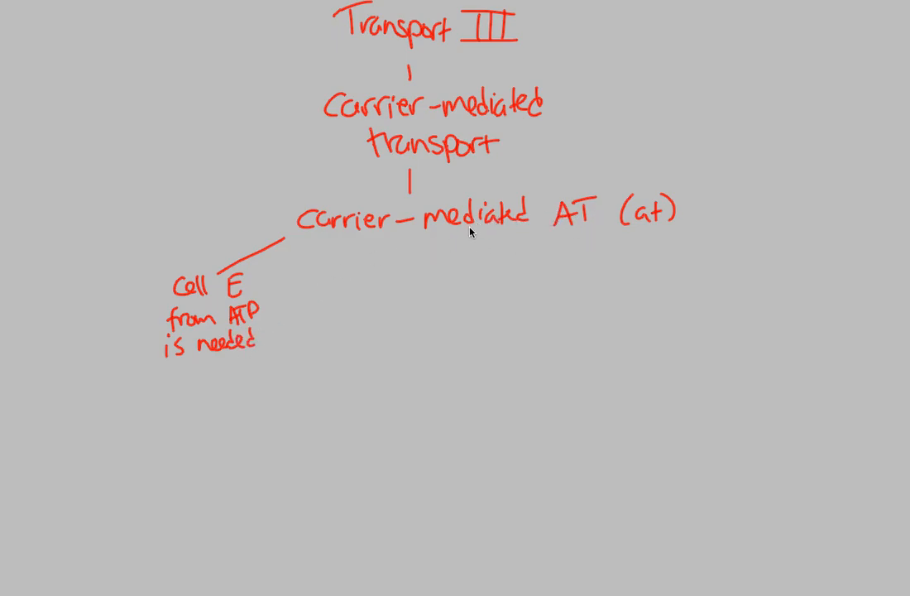
mouse_move(316, 240)
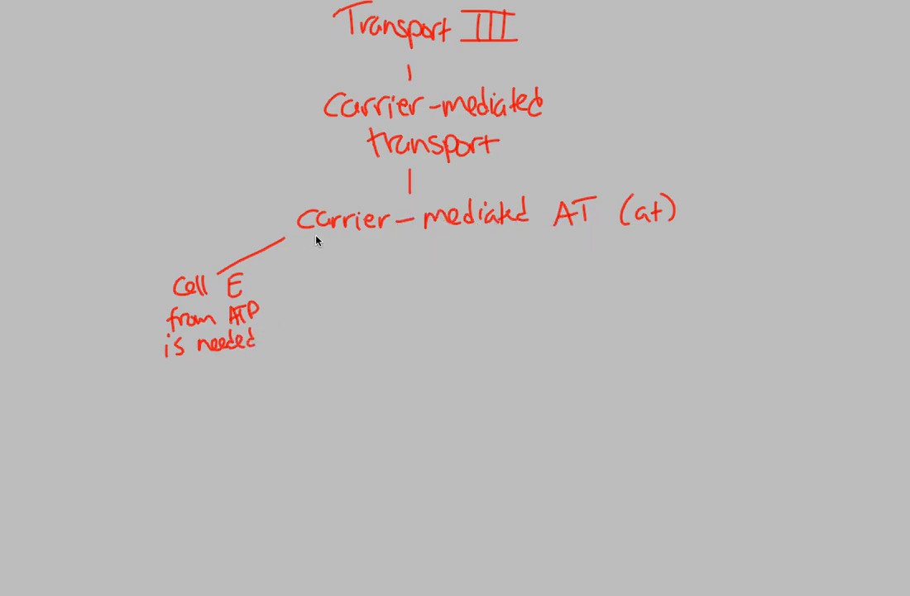
Branch down to 'transport protein' and split it into 'integral' and 'transmembrane'
left_click_drag(316, 238, 248, 414)
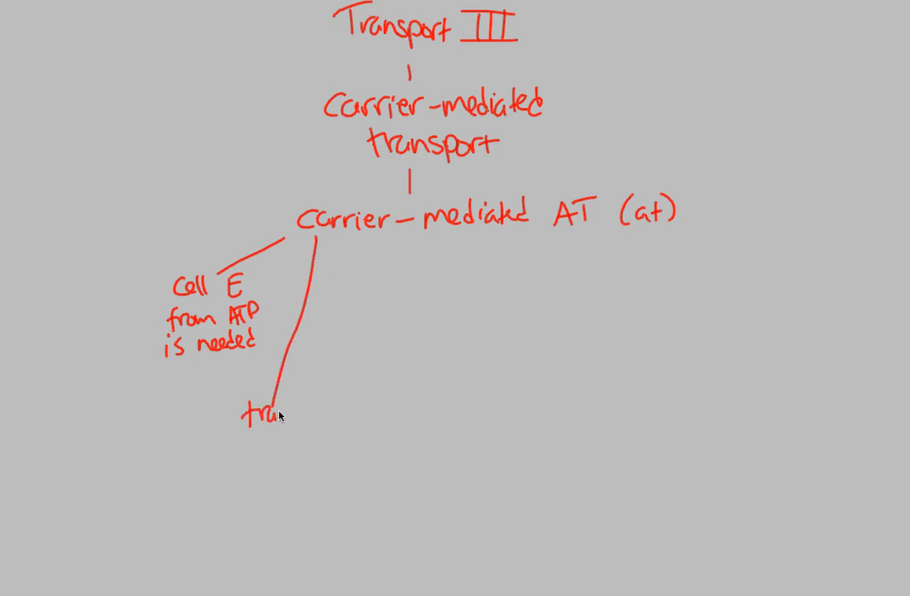
type("transport")
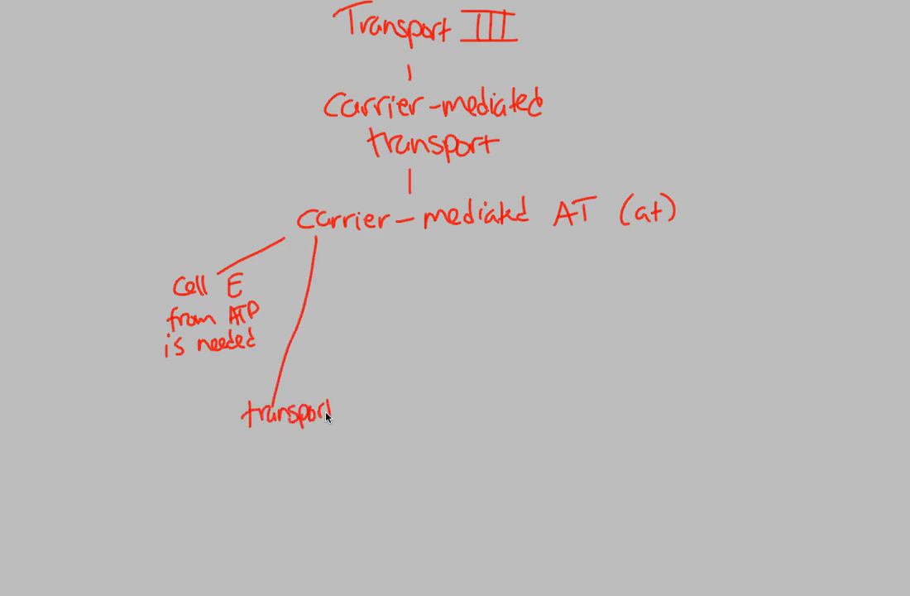
type("protein")
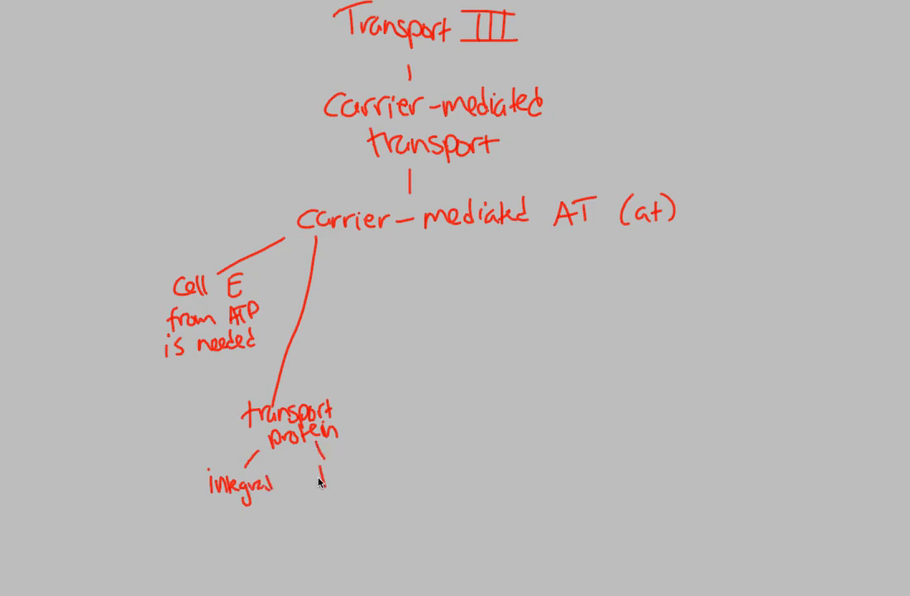
type("transmemb")
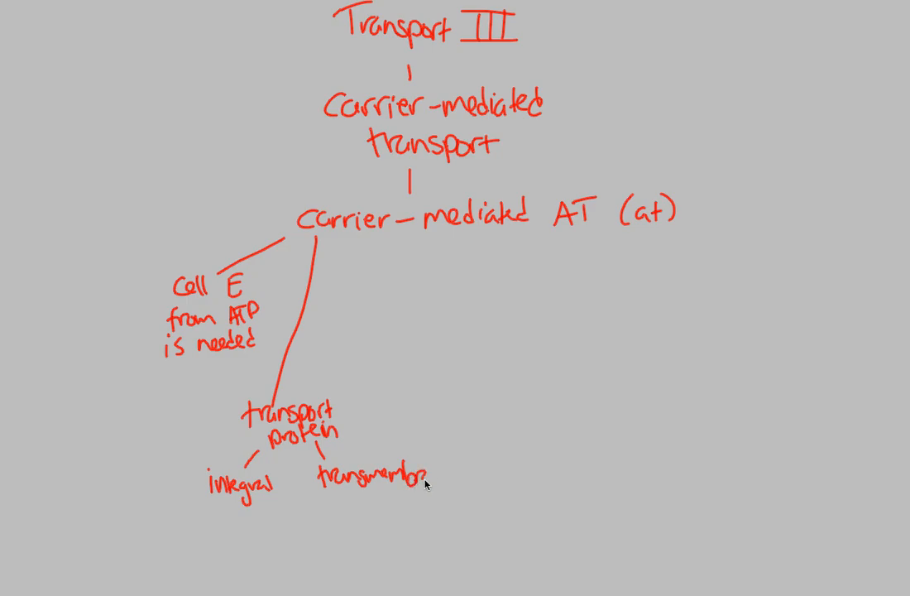
type("rane")
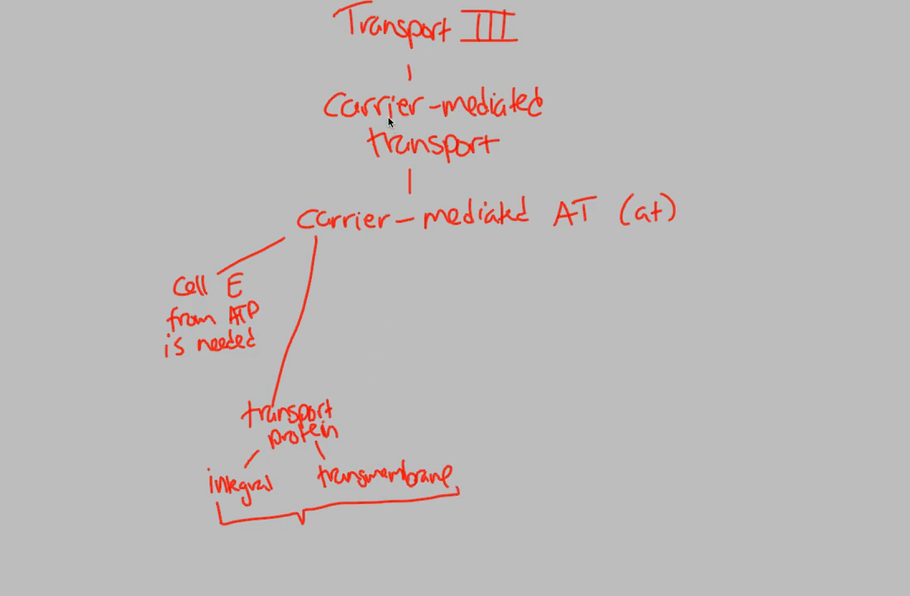
mouse_move(345, 397)
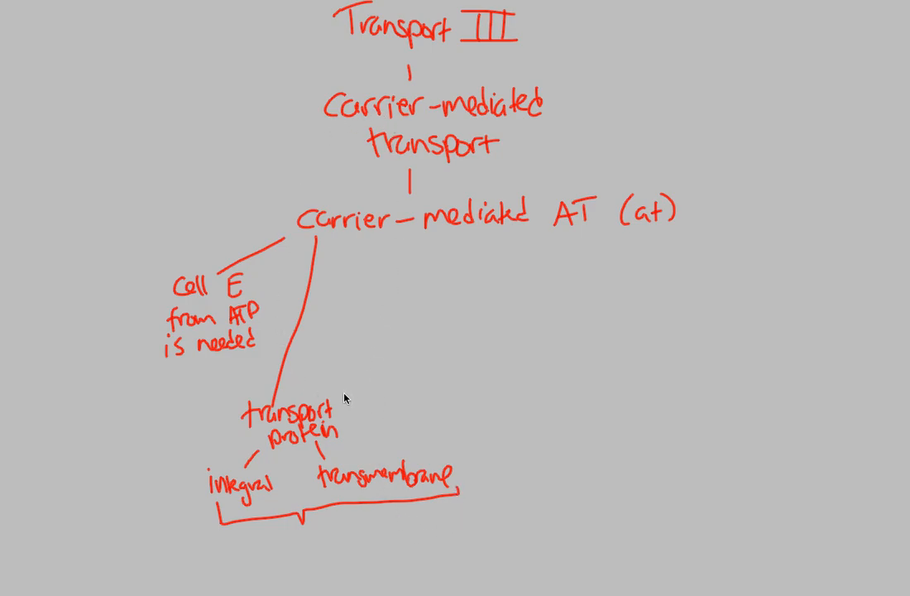
mouse_move(355, 331)
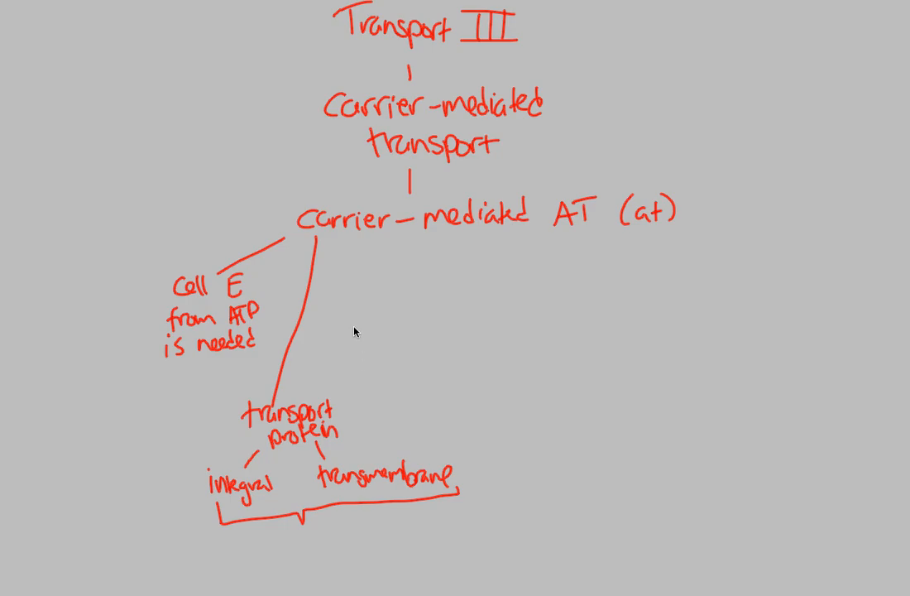
mouse_move(303, 422)
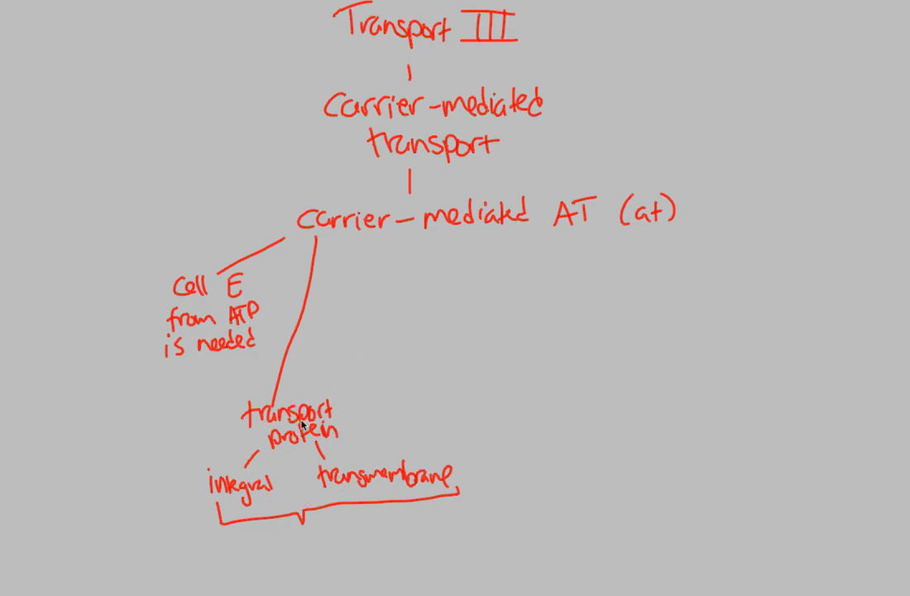
mouse_move(303, 495)
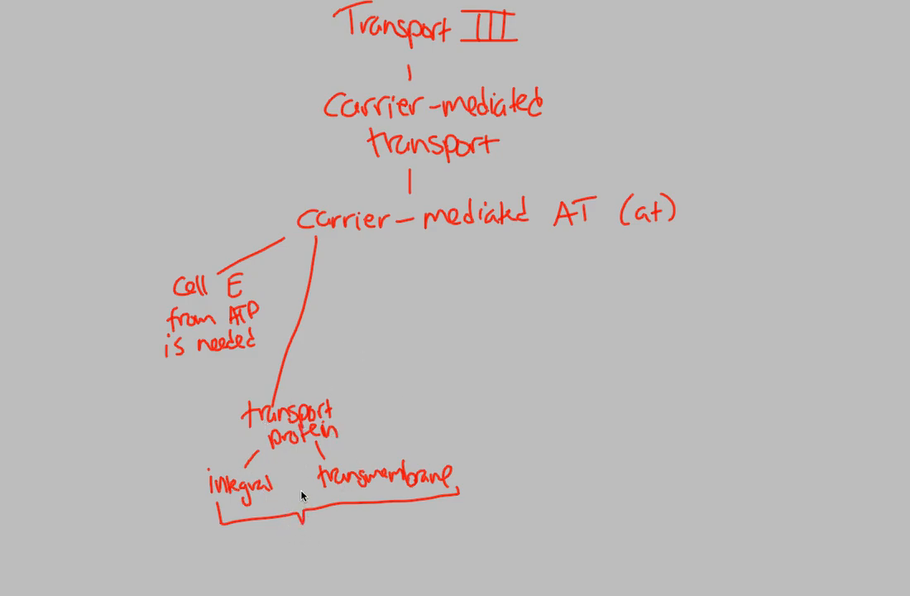
Handwrite 'Change Shape' below the bracket joining integral and transmembrane
type("Change")
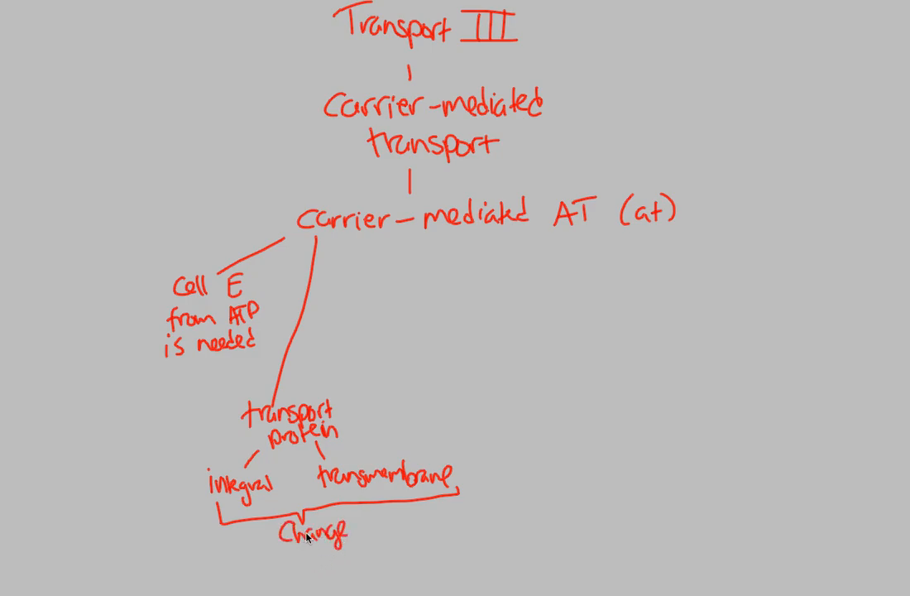
mouse_move(312, 559)
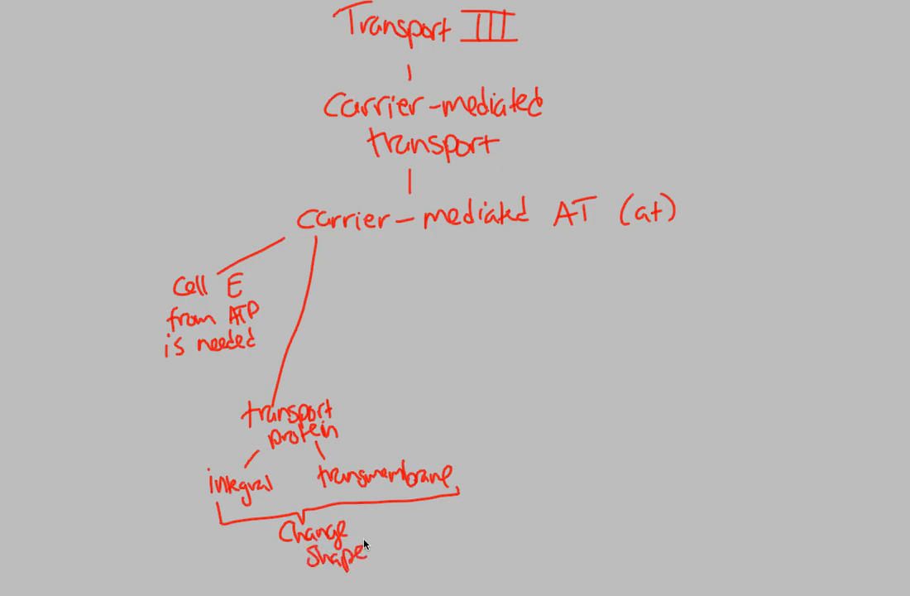
mouse_move(407, 427)
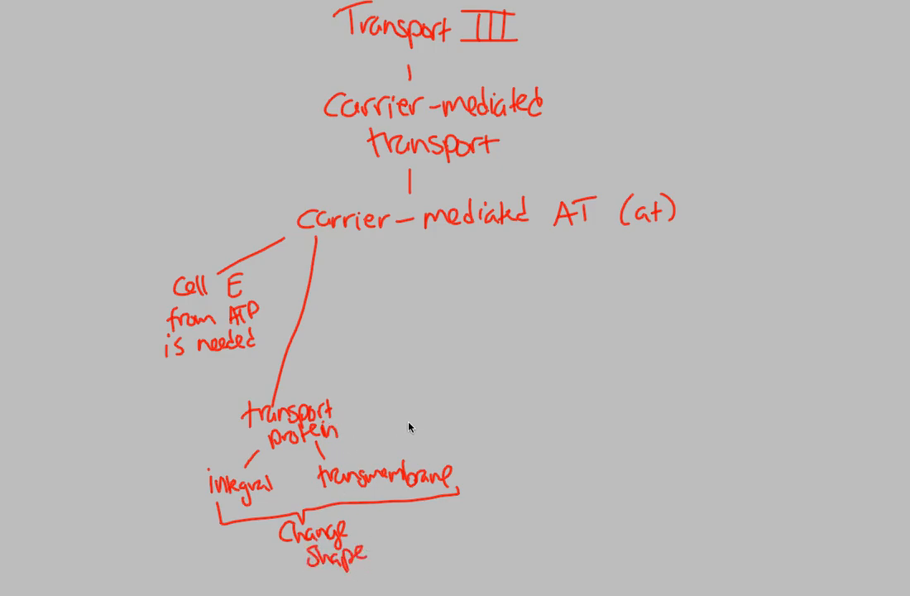
mouse_move(389, 238)
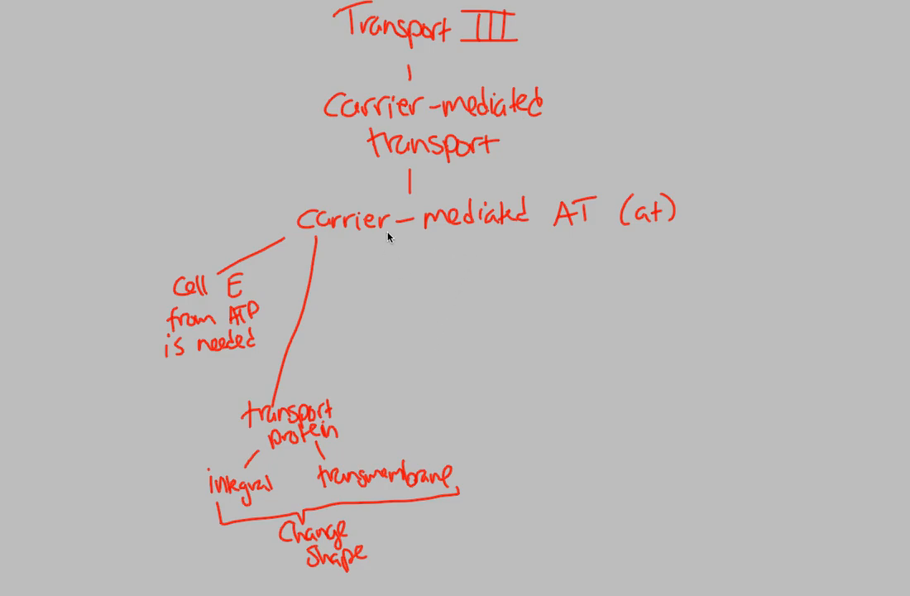
Add a third branch reading 'works against concen. gradient' with a downward arrow below it
left_click_drag(391, 235, 395, 273)
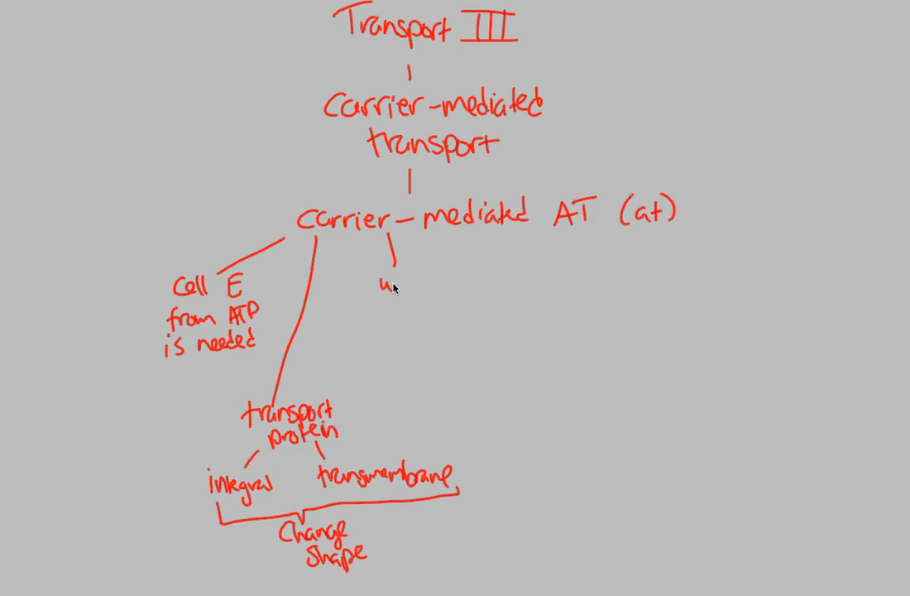
type("works")
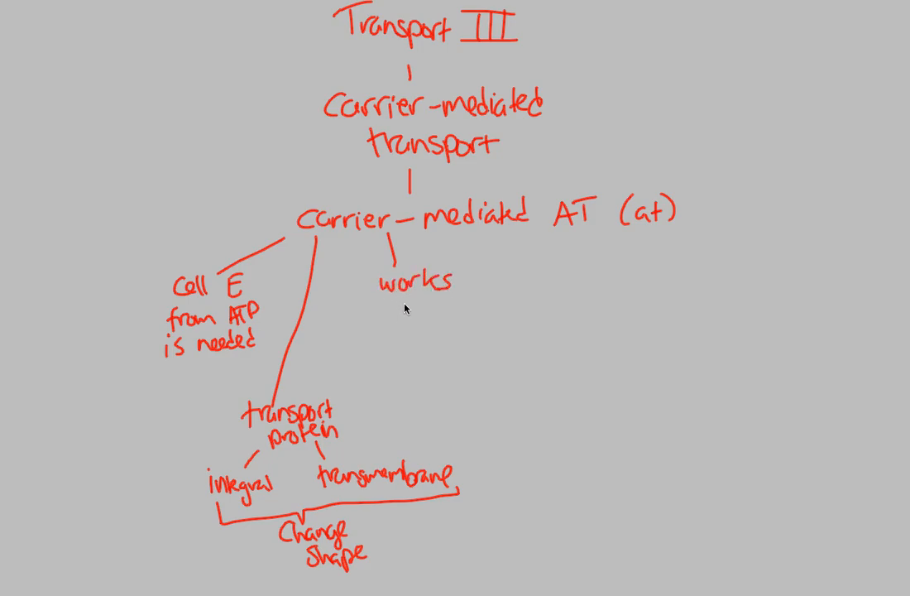
left_click_drag(394, 298, 463, 312)
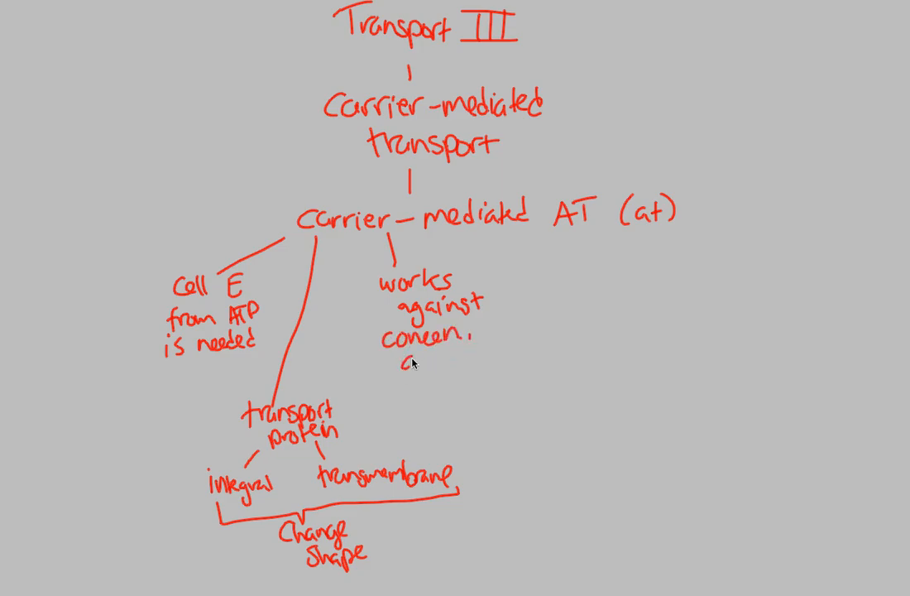
left_click_drag(405, 365, 447, 368)
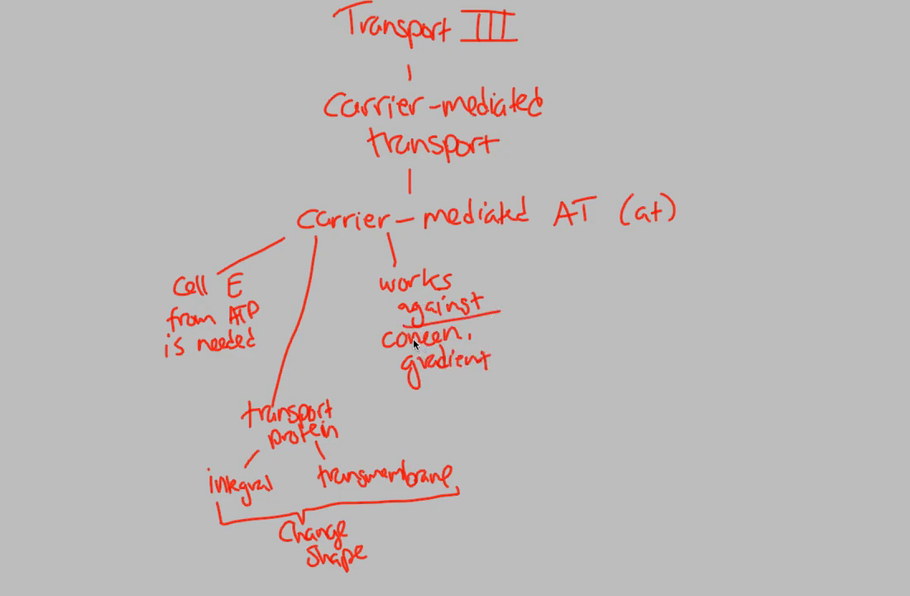
mouse_move(520, 379)
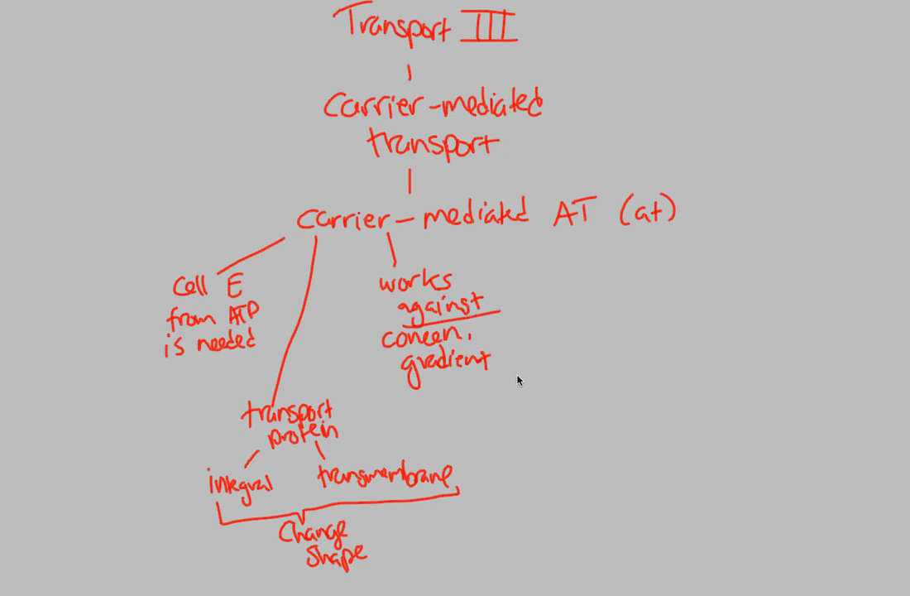
left_click_drag(490, 384, 505, 417)
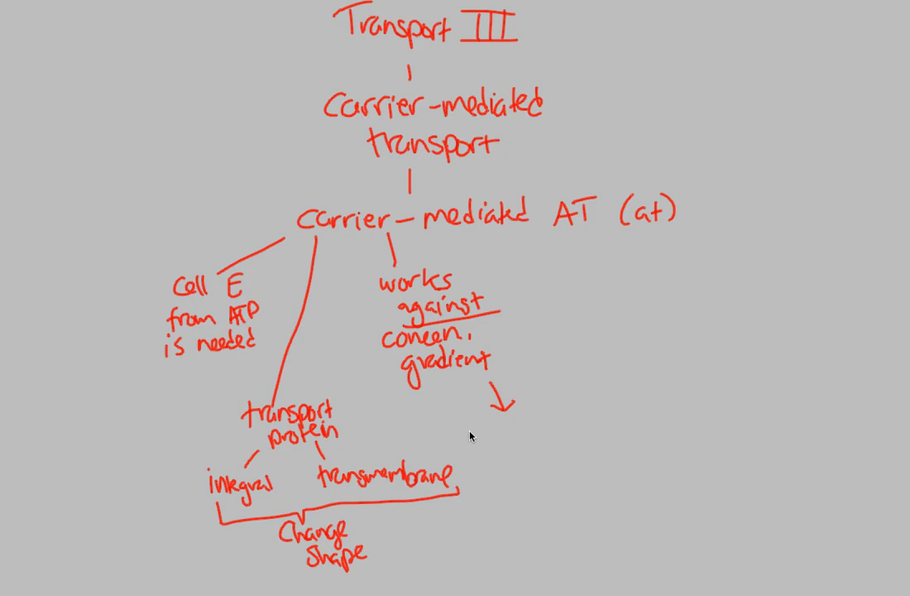
mouse_move(464, 414)
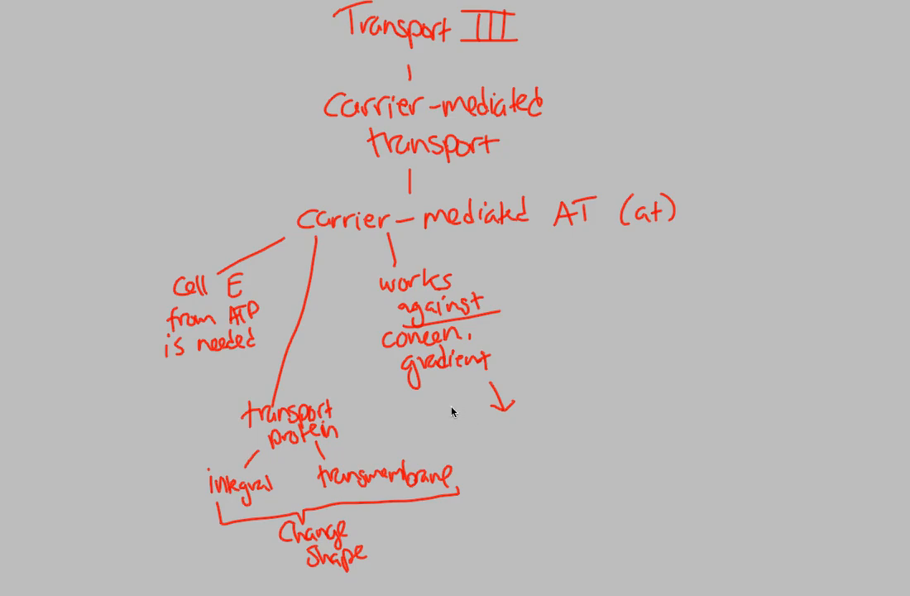
mouse_move(347, 406)
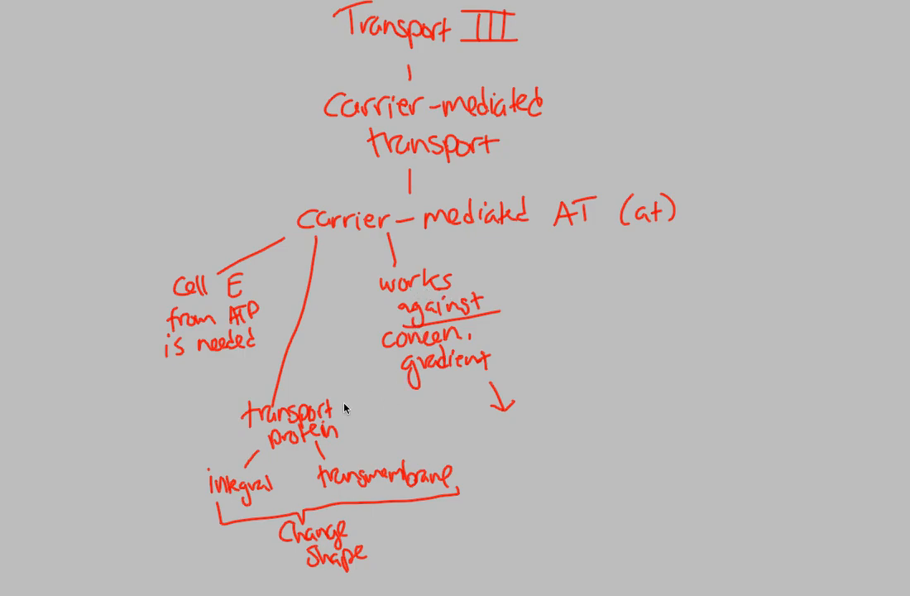
mouse_move(362, 350)
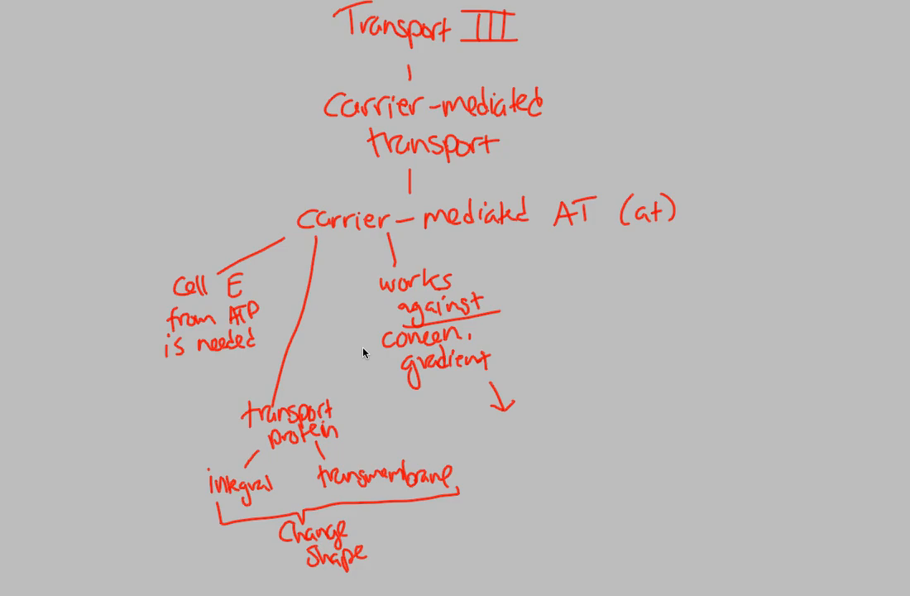
mouse_move(513, 422)
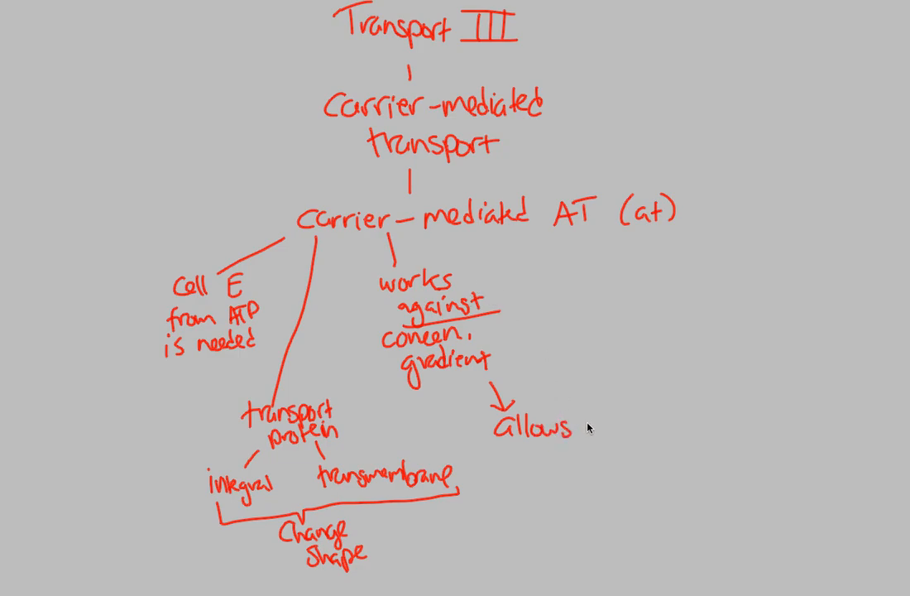
mouse_move(596, 440)
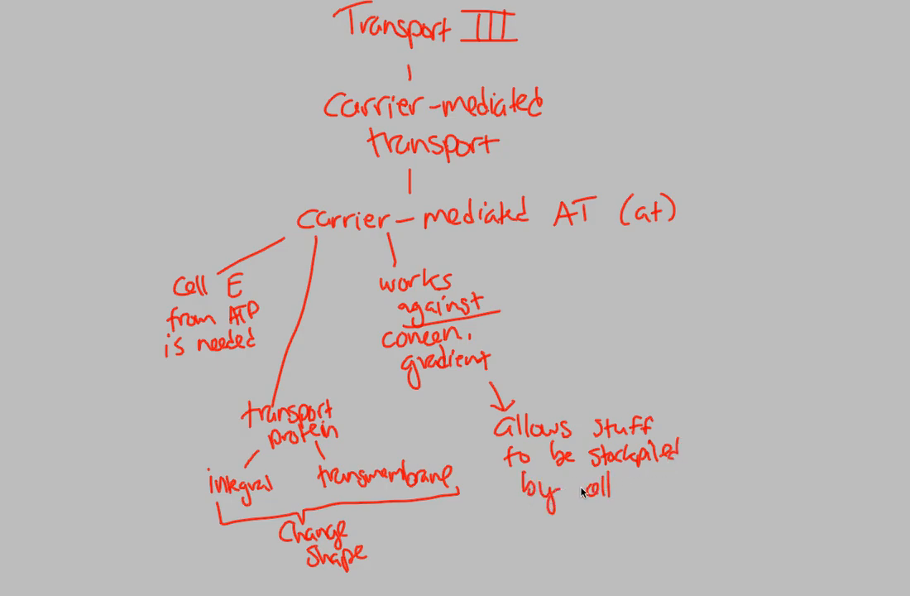
mouse_move(609, 388)
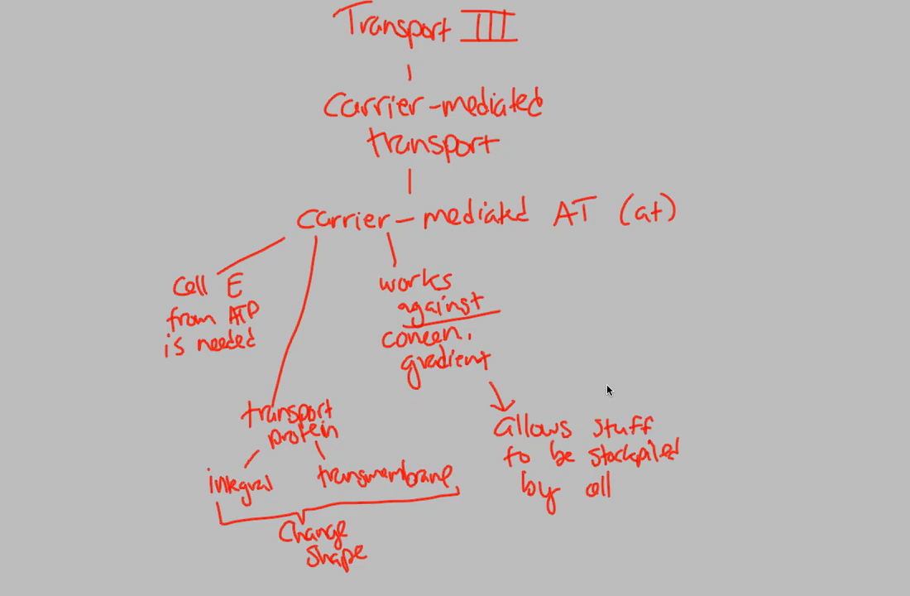
mouse_move(543, 265)
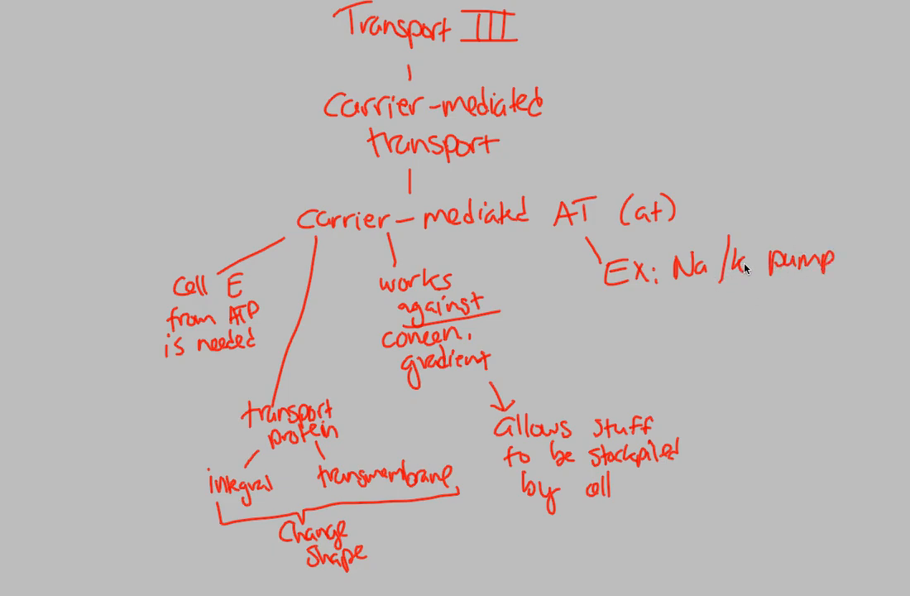
mouse_move(566, 216)
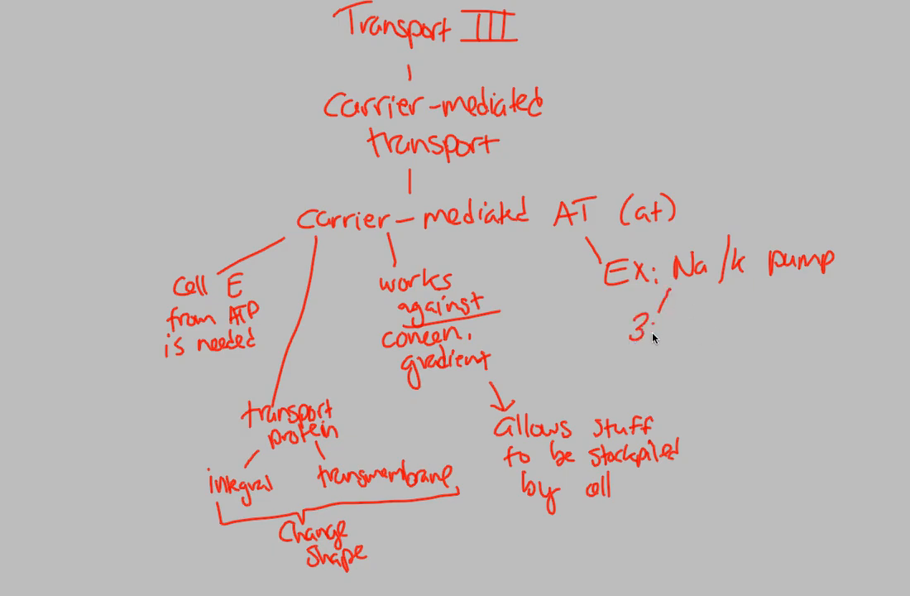
Handwrite '3Na out' under the 'Ex: Na/K pump' branch
type("Na")
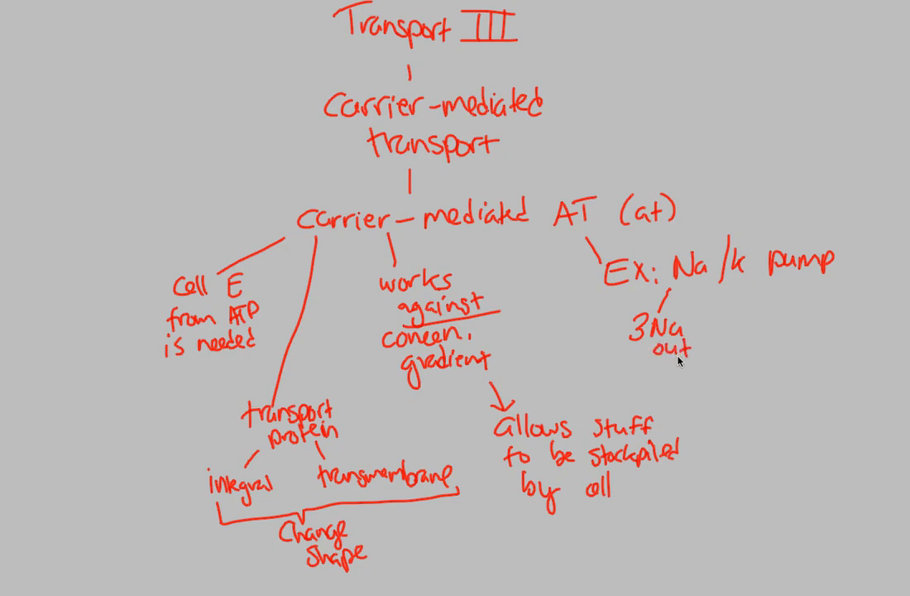
mouse_move(710, 298)
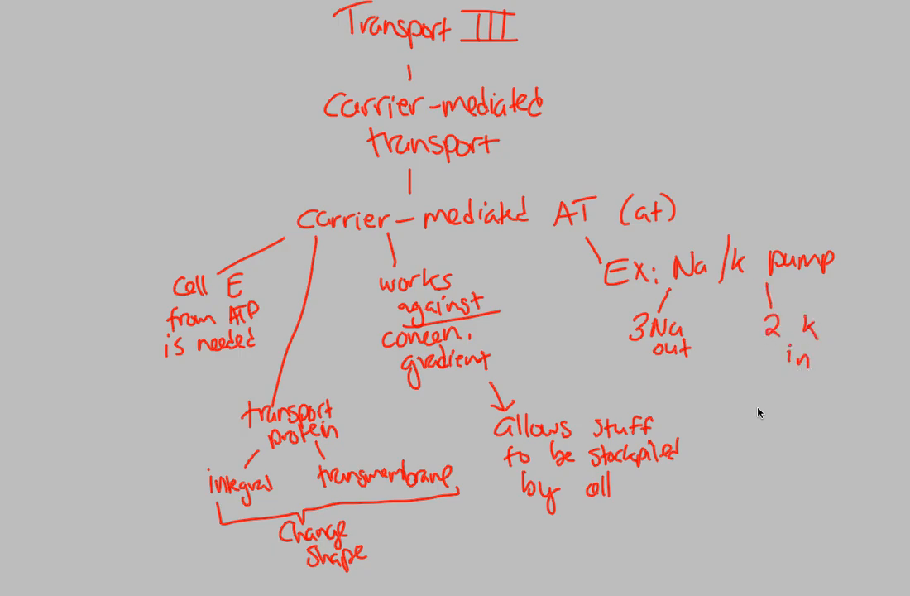
mouse_move(670, 377)
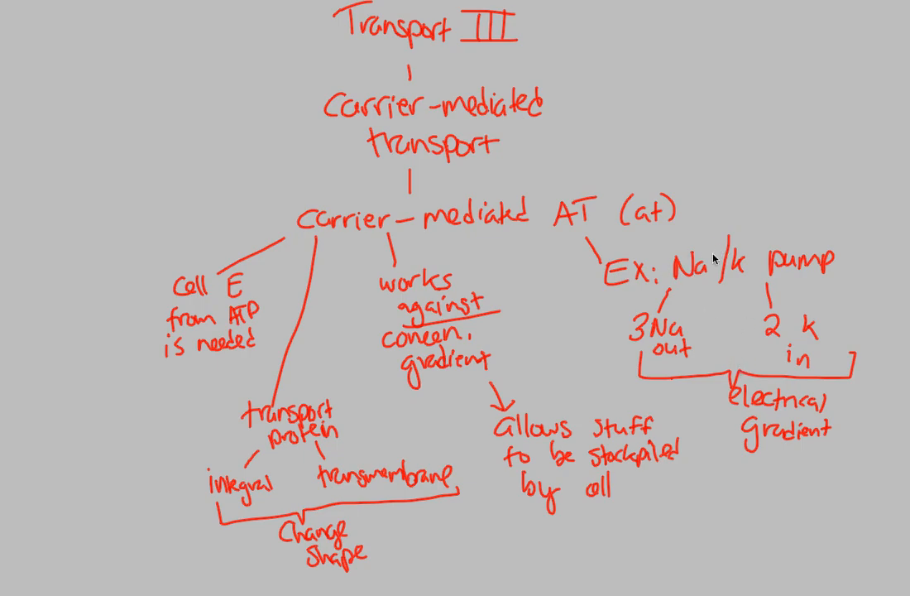
mouse_move(593, 253)
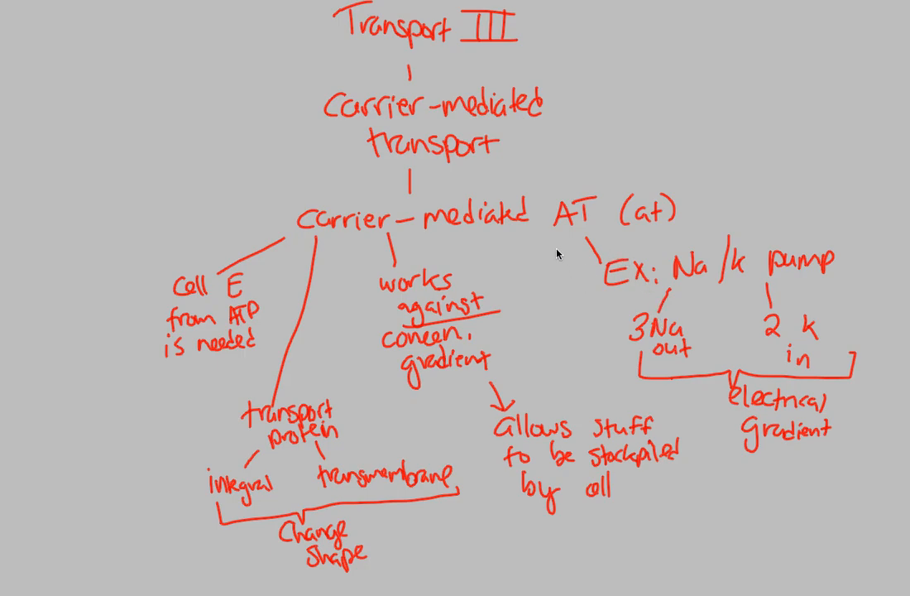
mouse_move(596, 240)
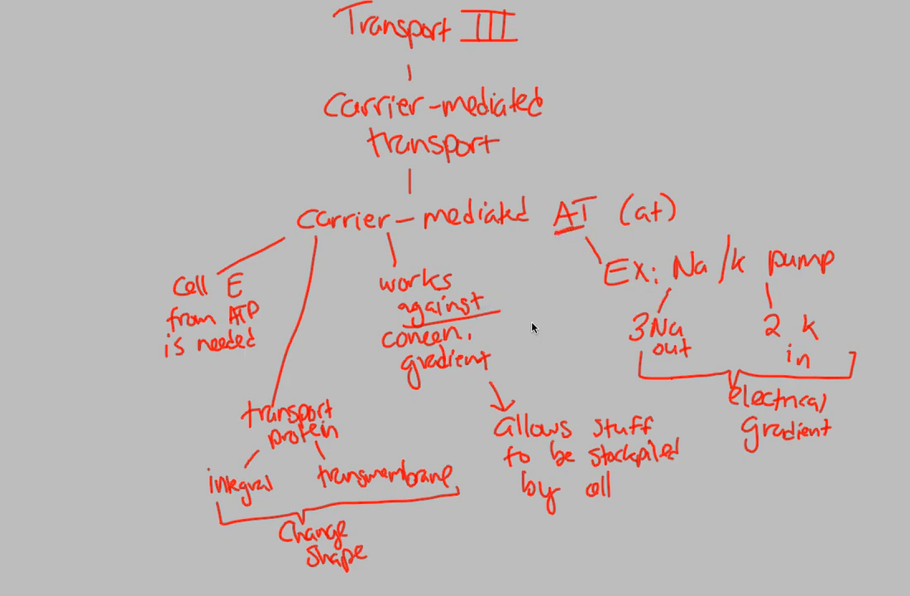
mouse_move(232, 329)
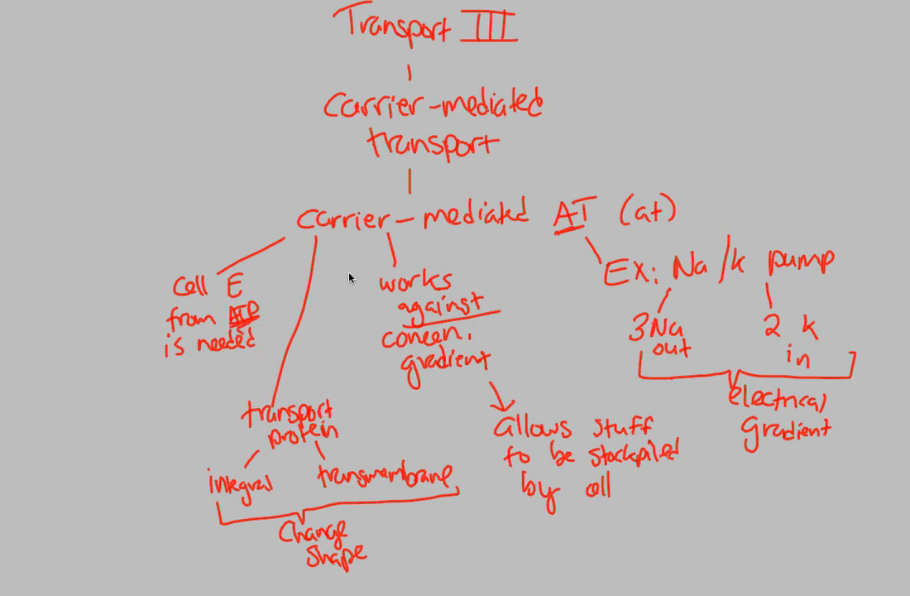
mouse_move(470, 299)
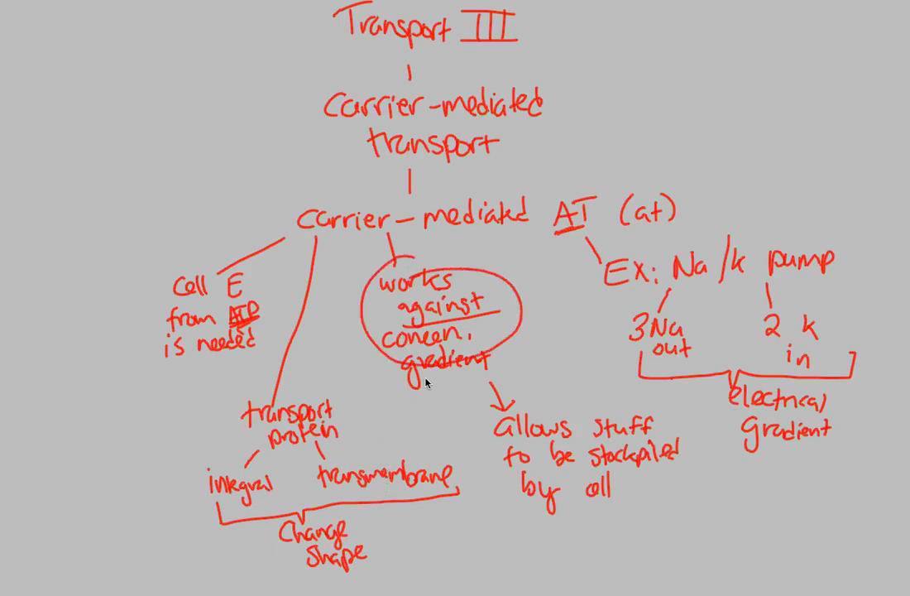
mouse_move(384, 351)
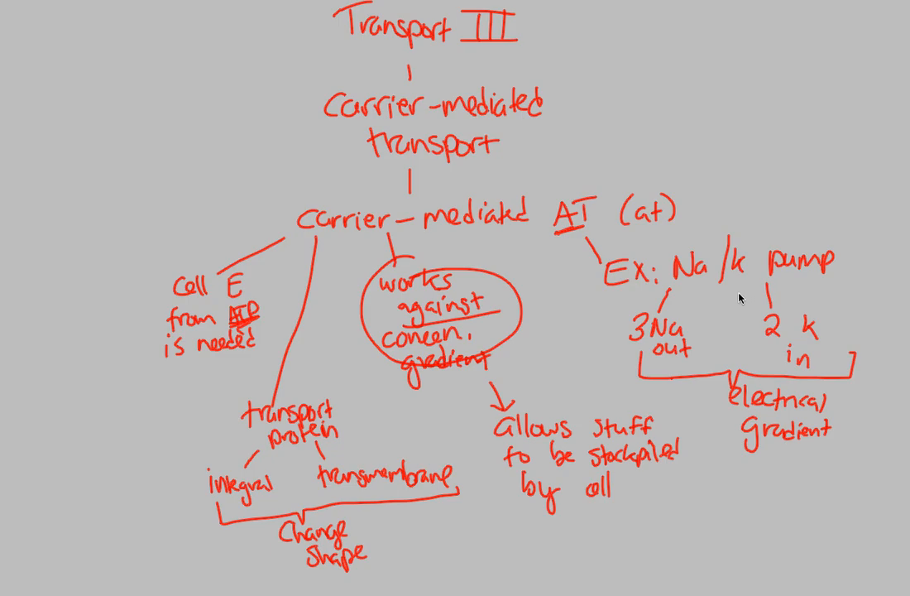
mouse_move(676, 285)
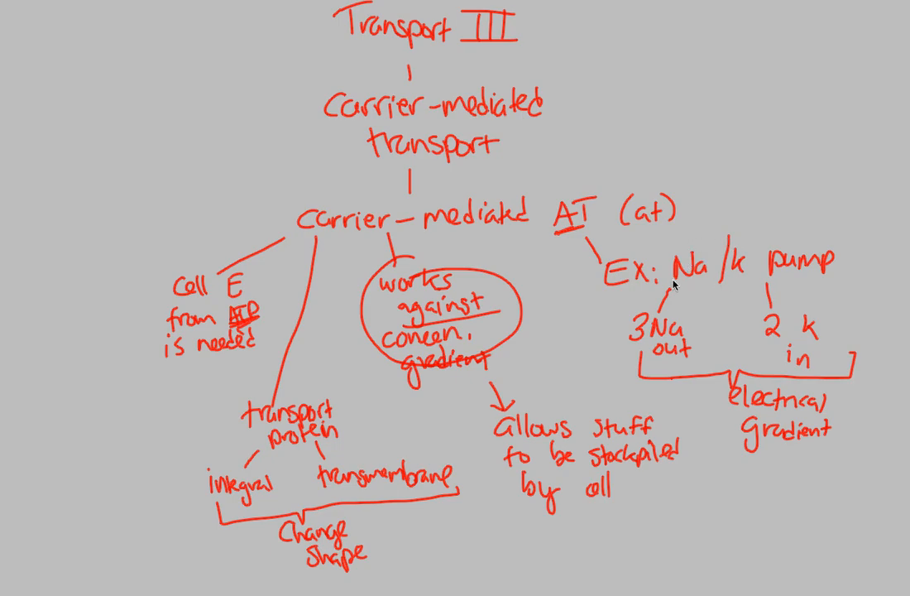
mouse_move(679, 413)
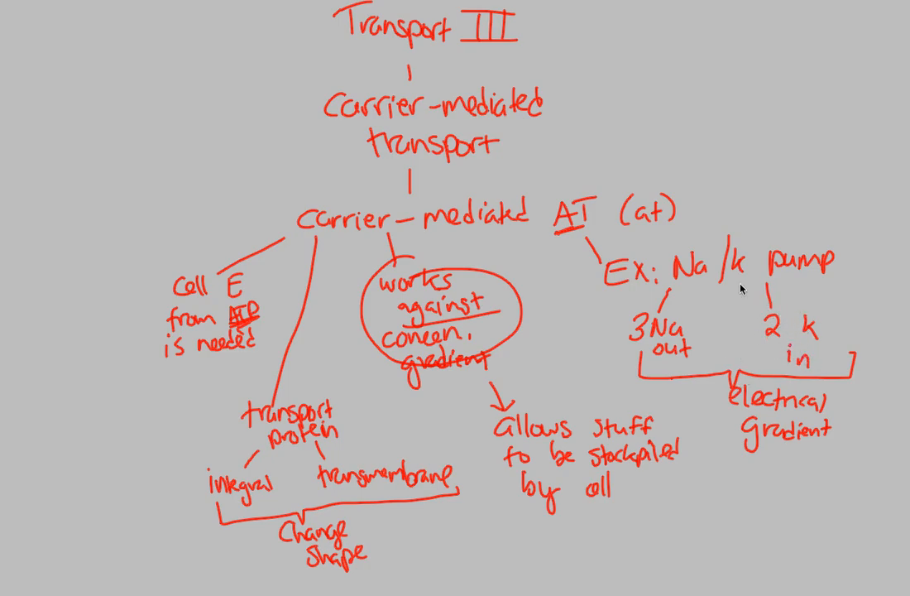
mouse_move(708, 386)
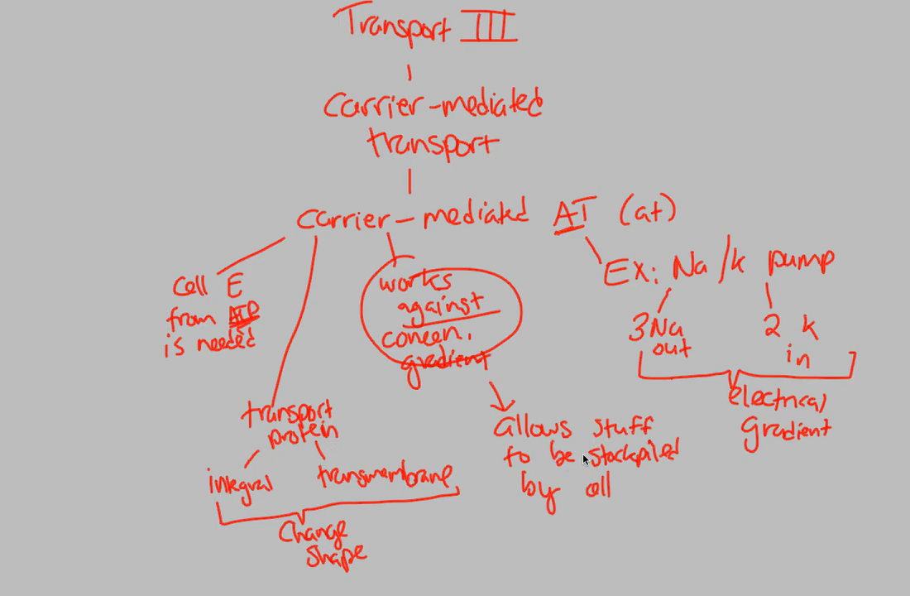
mouse_move(586, 285)
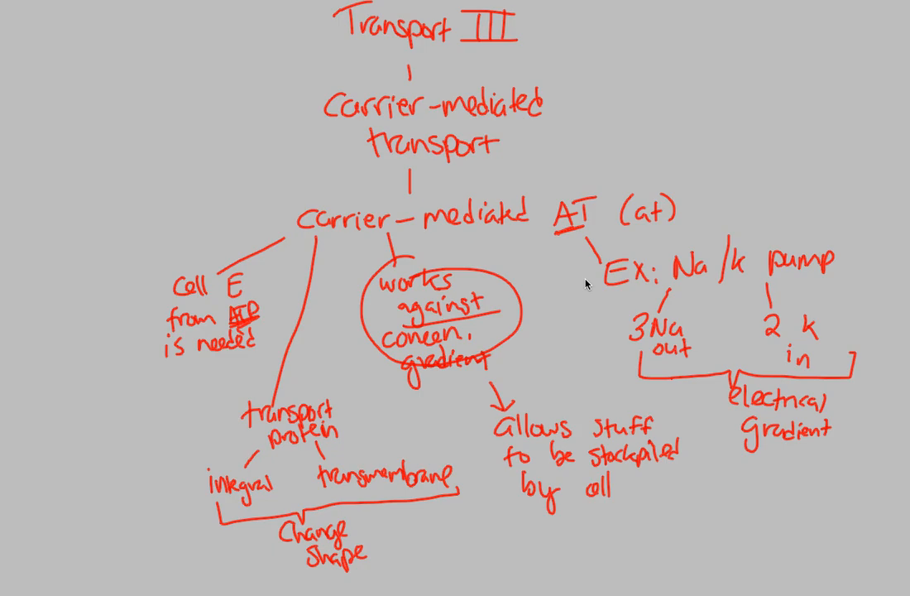
mouse_move(424, 255)
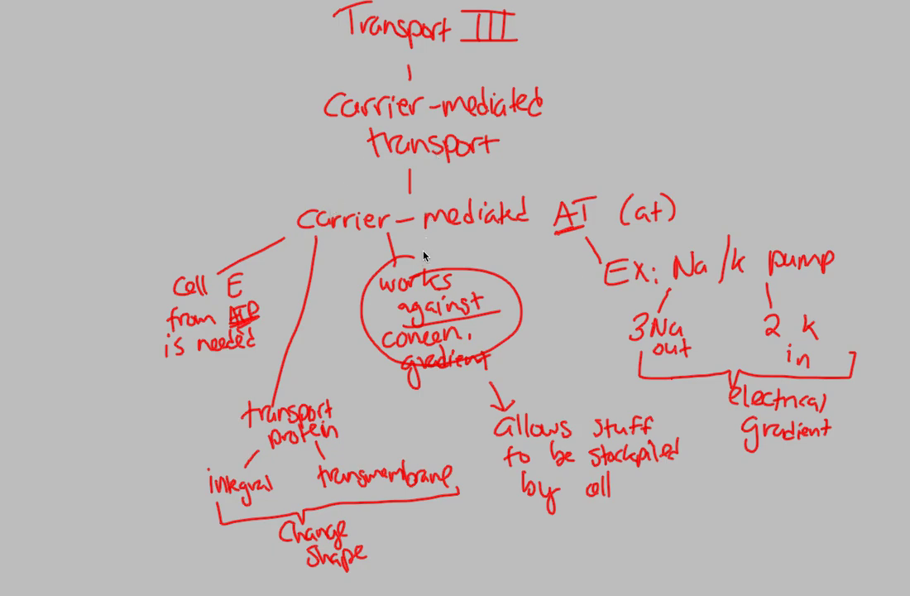